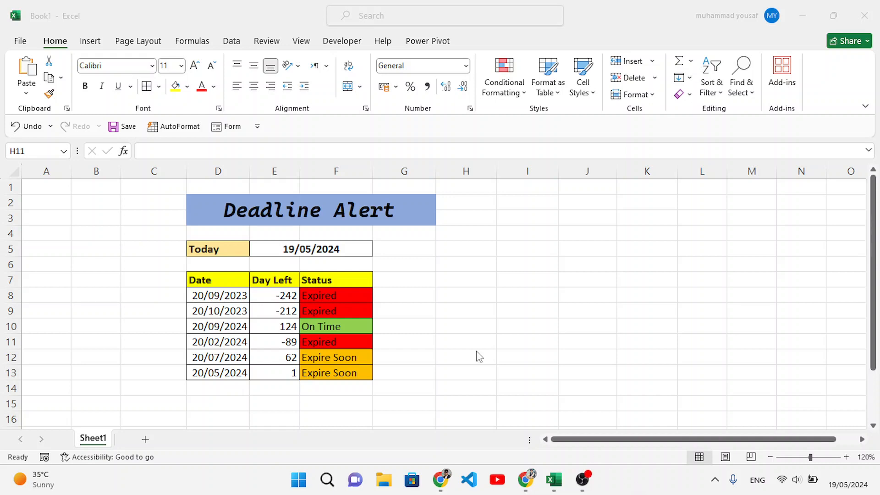
- Review the existing Status formulas in rows 8 to 11 before starting over
{"action": "left_click", "coordinate": [466, 341]}
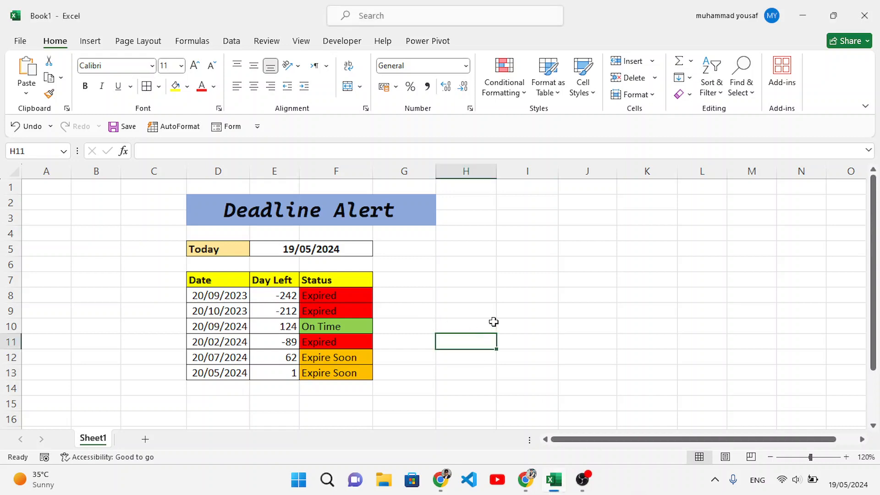
{"action": "mouse_move", "coordinate": [239, 236]}
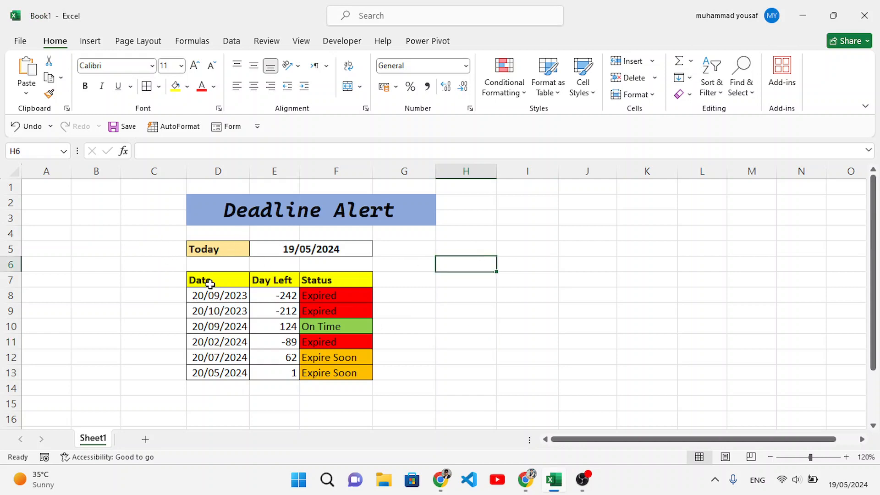
{"action": "mouse_move", "coordinate": [409, 306]}
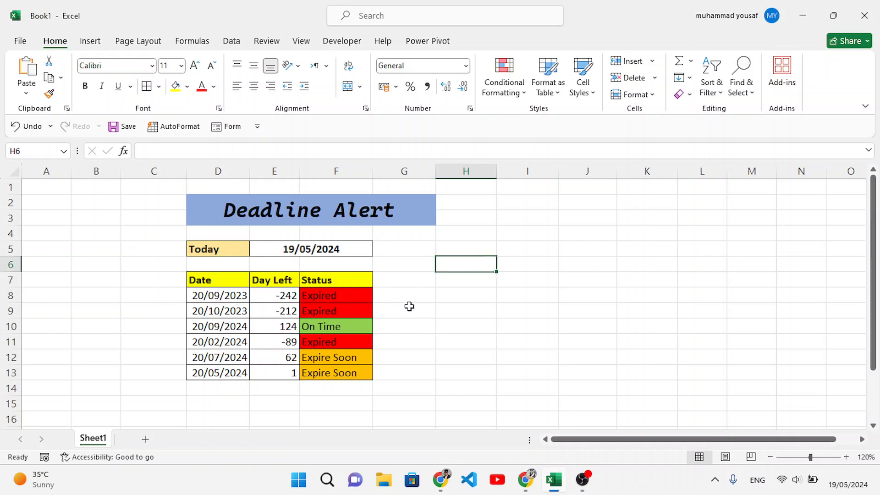
{"action": "left_click", "coordinate": [336, 295]}
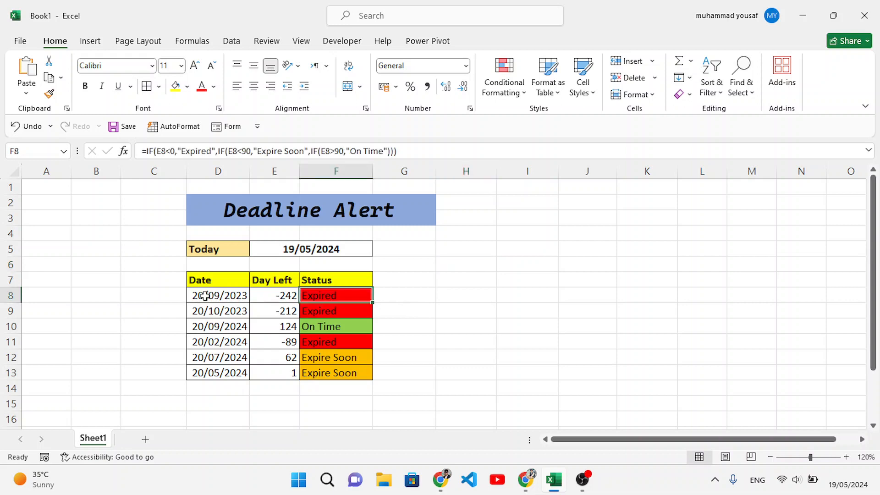
{"action": "left_click", "coordinate": [336, 310]}
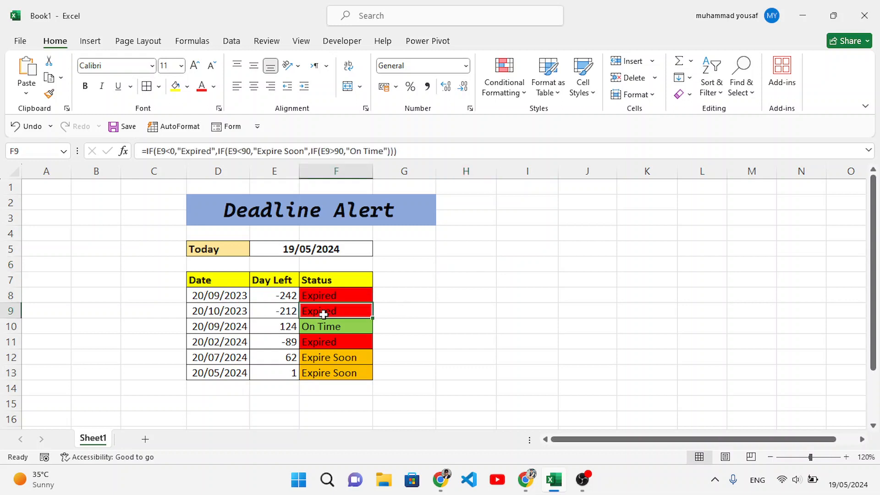
{"action": "left_click", "coordinate": [336, 327]}
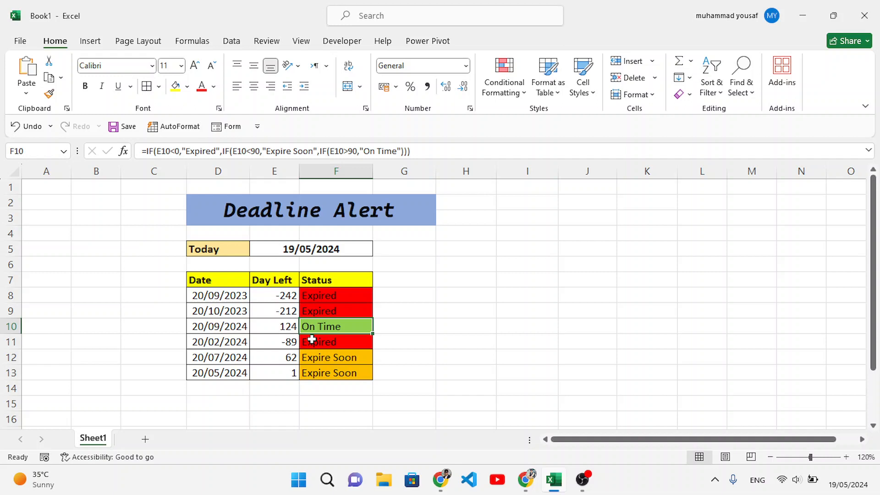
{"action": "left_click", "coordinate": [336, 341]}
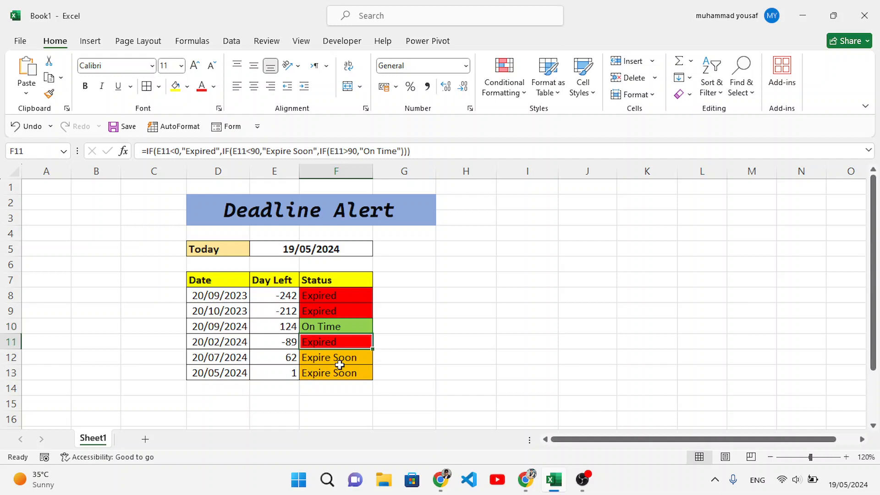
{"action": "left_click", "coordinate": [403, 372]}
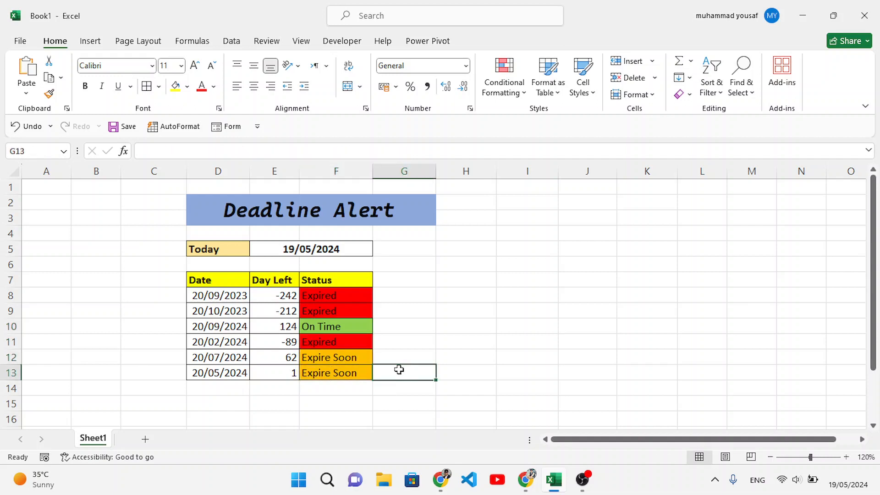
{"action": "mouse_move", "coordinate": [394, 369]}
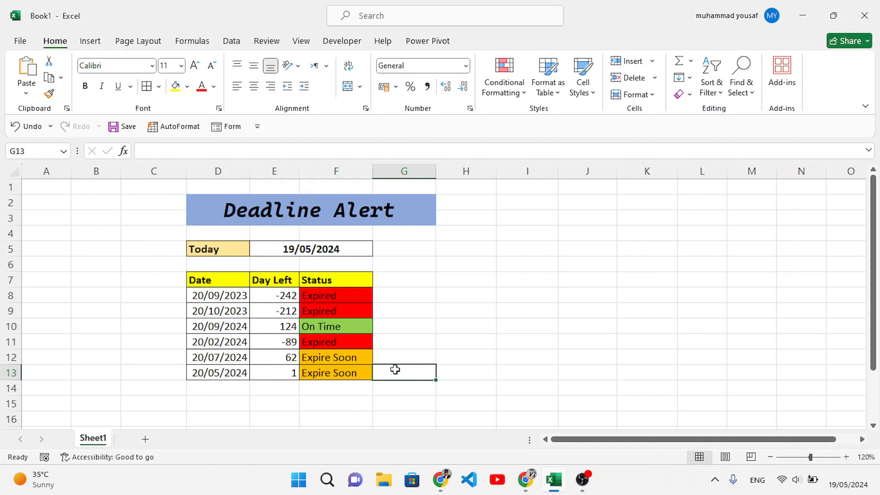
{"action": "mouse_move", "coordinate": [439, 341]}
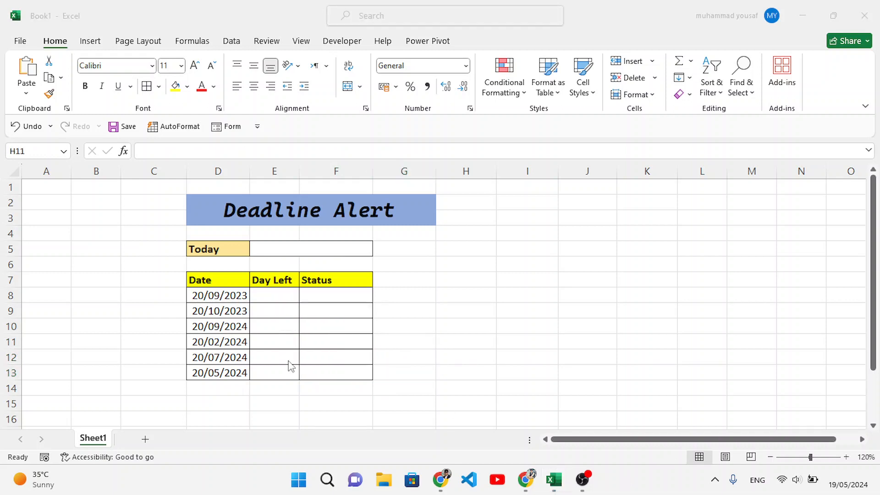
- Enter =TODAY() in the Today cell E5 so it shows 19/05/2024
{"action": "left_click", "coordinate": [465, 341]}
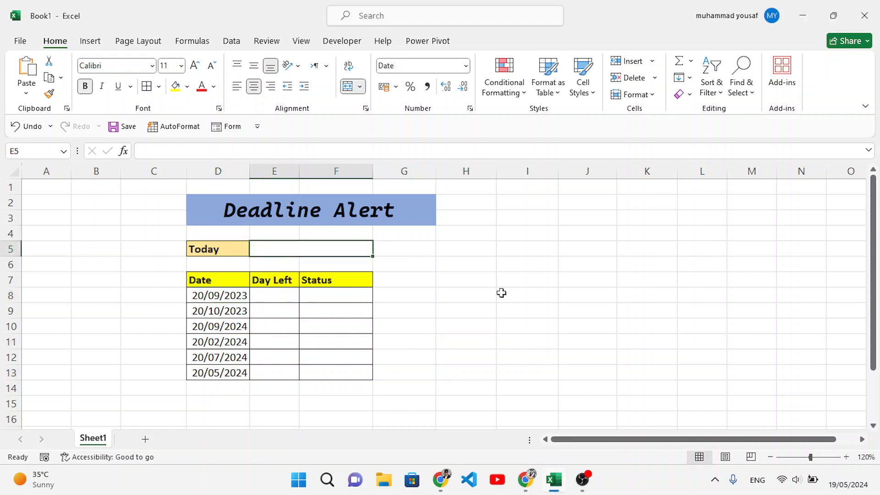
{"action": "mouse_move", "coordinate": [557, 266]}
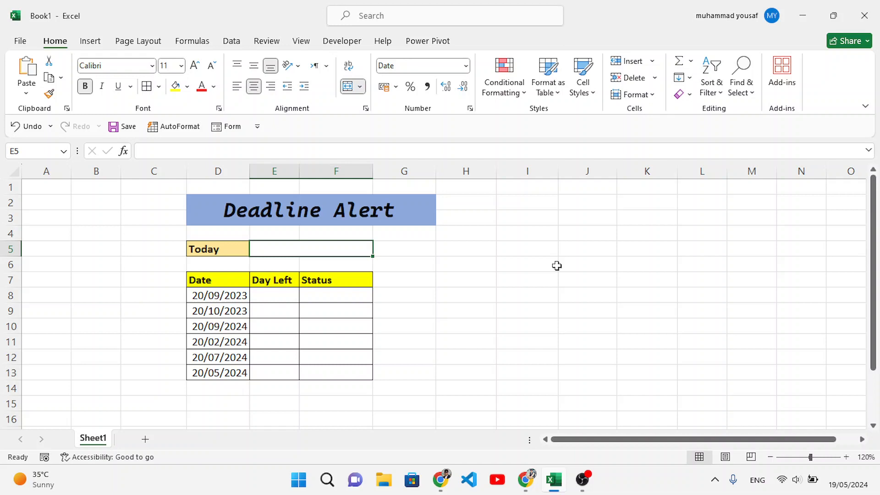
{"action": "type", "text": "=Tod"}
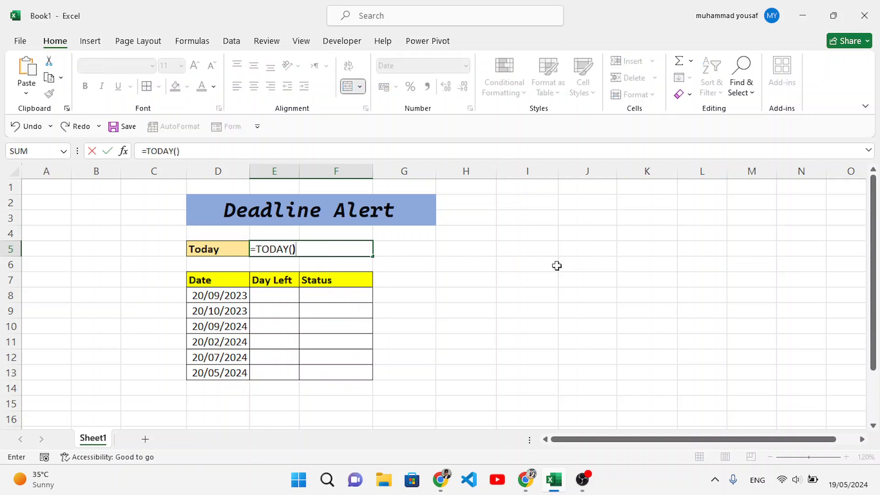
{"action": "key", "text": "Enter"}
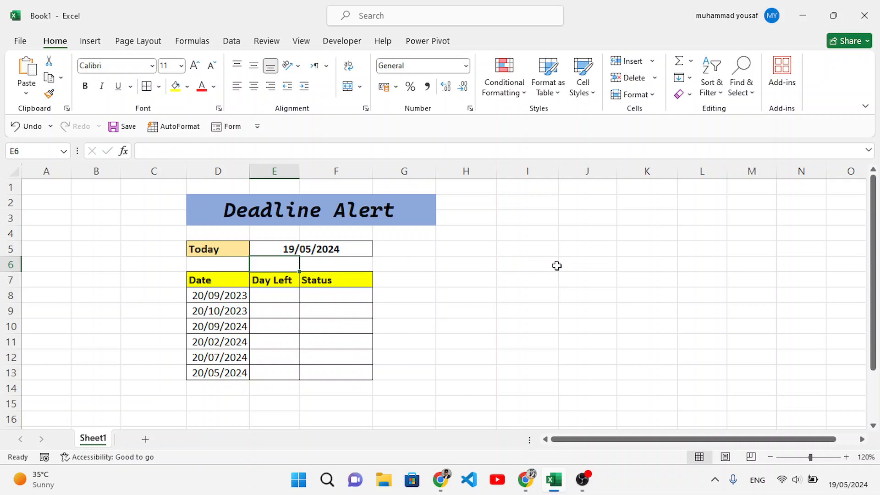
{"action": "left_click", "coordinate": [311, 249]}
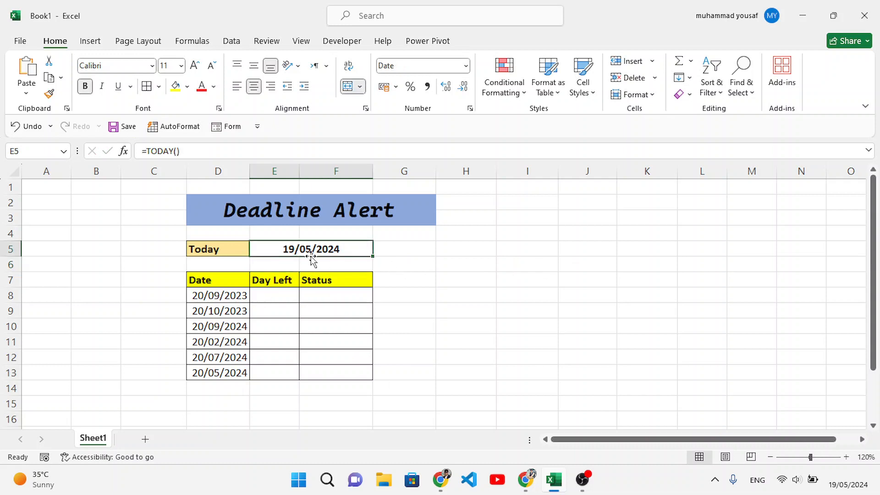
{"action": "mouse_move", "coordinate": [279, 298]}
{"action": "type", "text": "="}
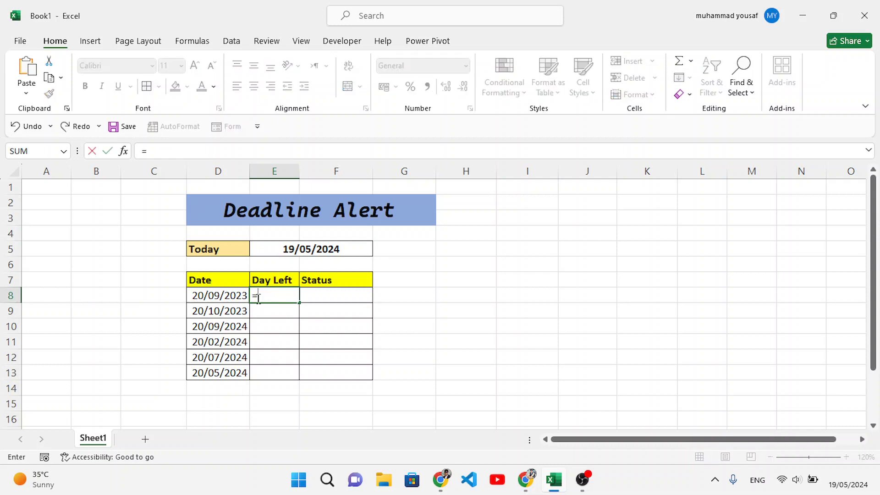
- Enter =D8-$E$5 in E8, locking the Today reference, to get the first Day Left value
{"action": "left_click", "coordinate": [218, 295]}
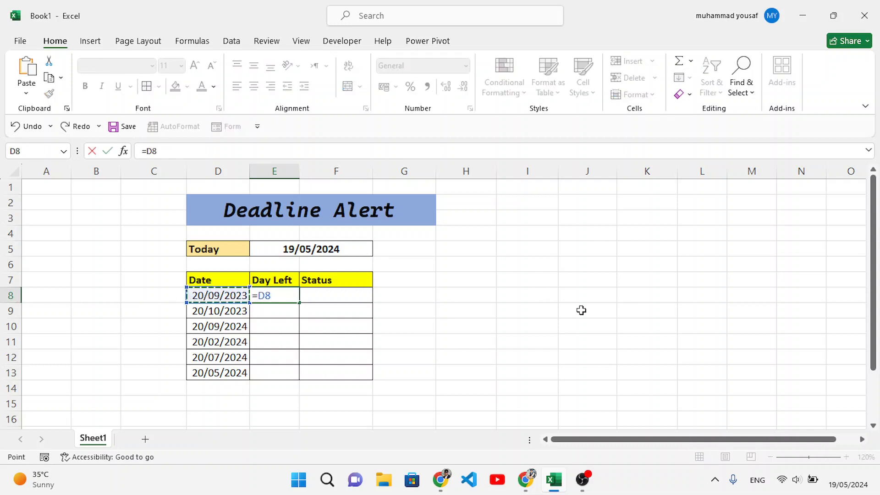
{"action": "type", "text": "-"}
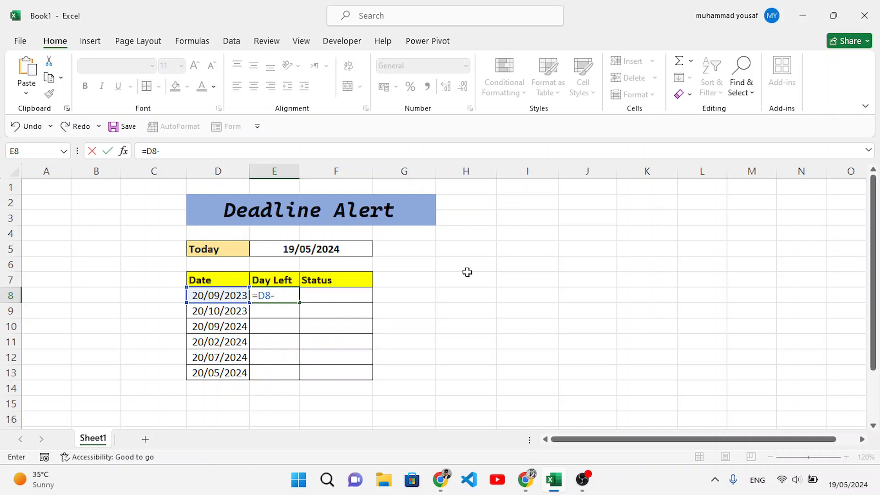
{"action": "left_click", "coordinate": [310, 249]}
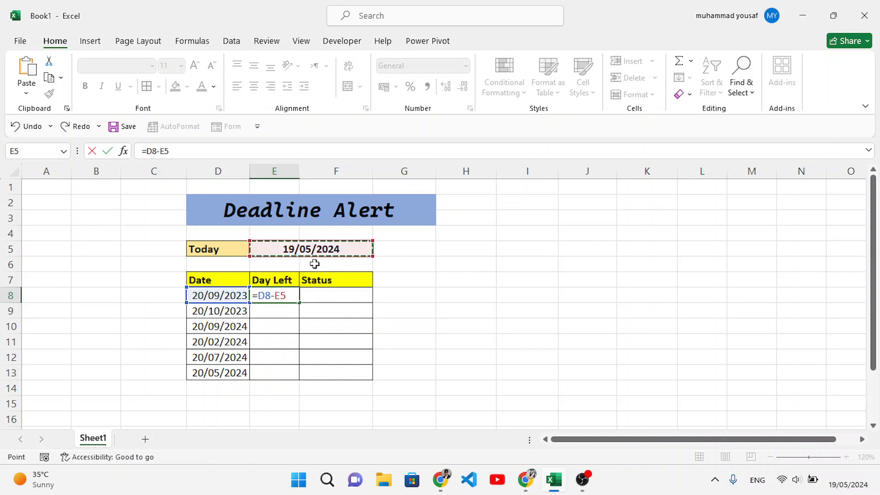
{"action": "mouse_move", "coordinate": [531, 297]}
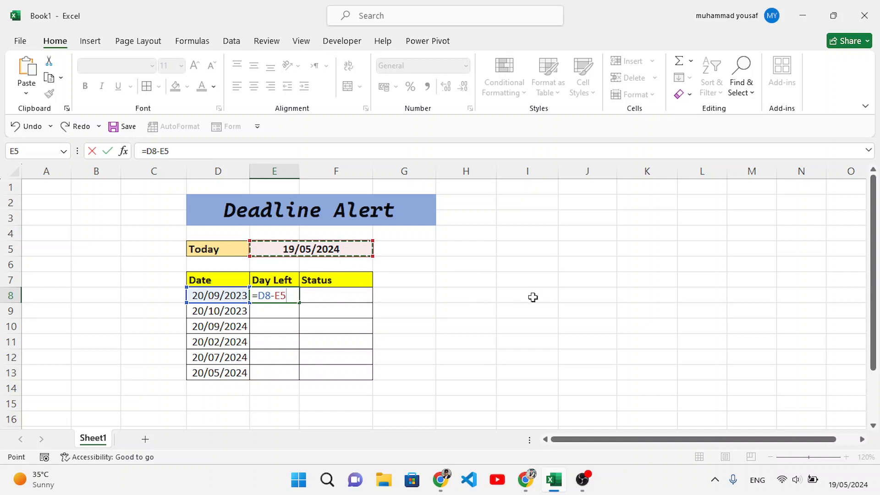
{"action": "key", "text": "F4"}
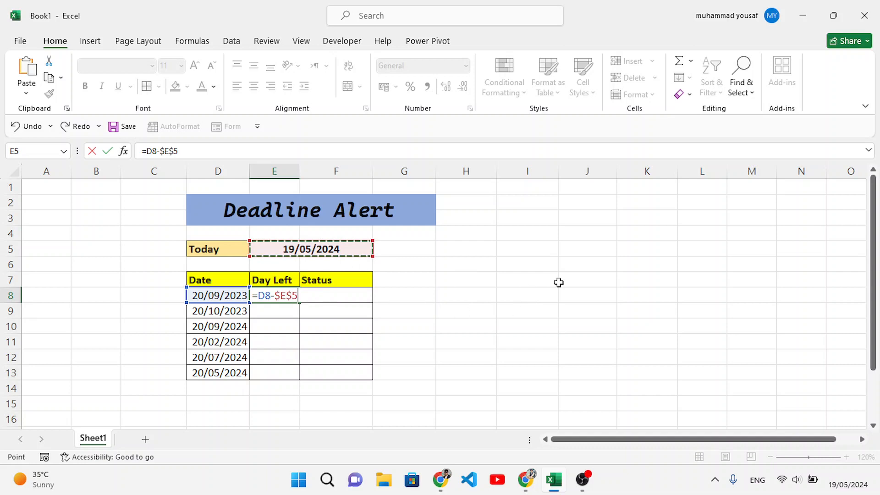
{"action": "key", "text": "Enter"}
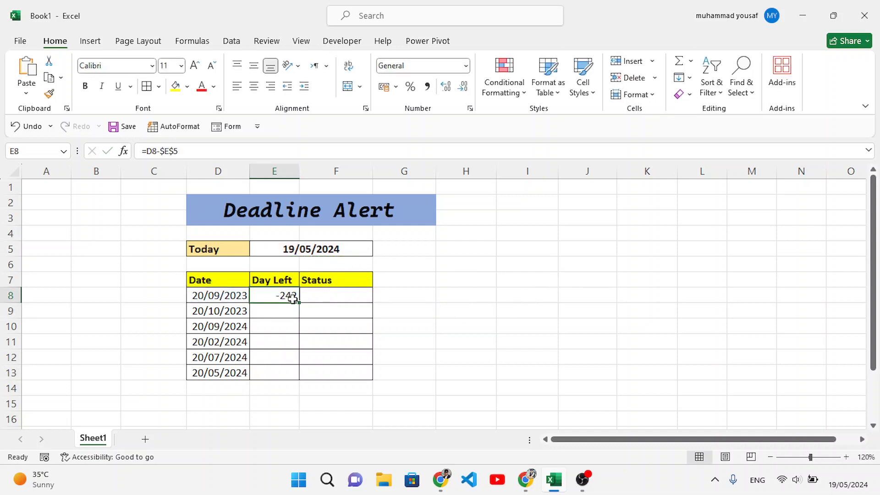
- Fill the Day Left formula down to row 13, giving -242, -212, 124, -89, 62 and 1
{"action": "left_click_drag", "start_coordinate": [299, 300], "coordinate": [301, 372]}
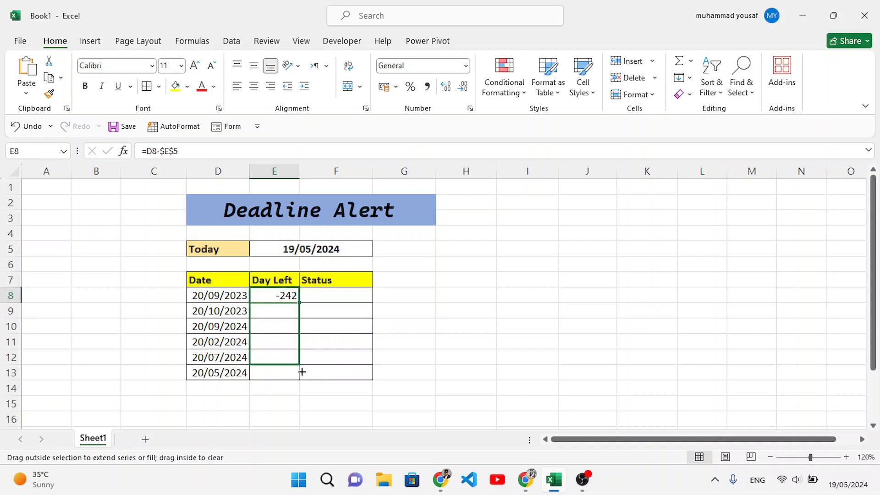
{"action": "left_click_drag", "start_coordinate": [286, 295], "coordinate": [286, 372]}
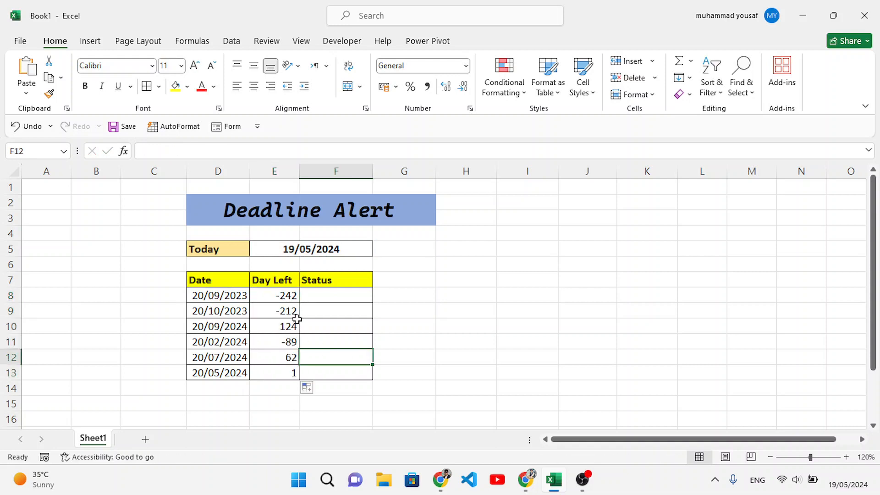
{"action": "left_click", "coordinate": [336, 295]}
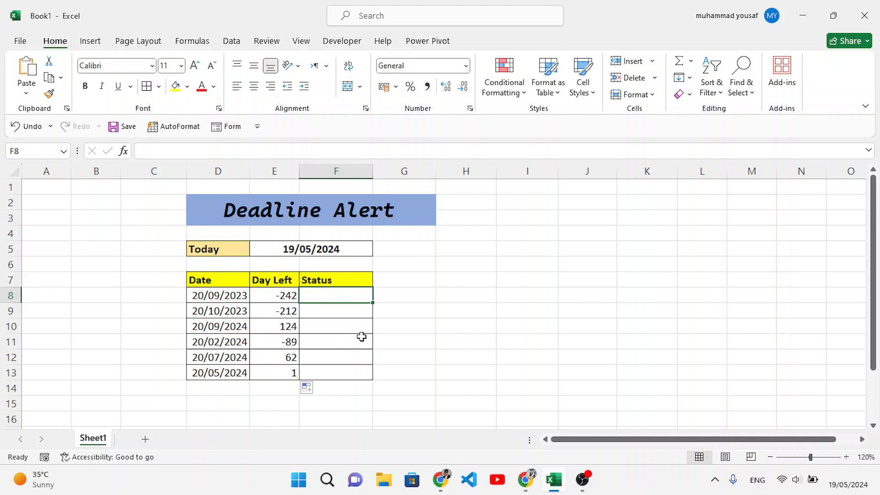
{"action": "mouse_move", "coordinate": [362, 339]}
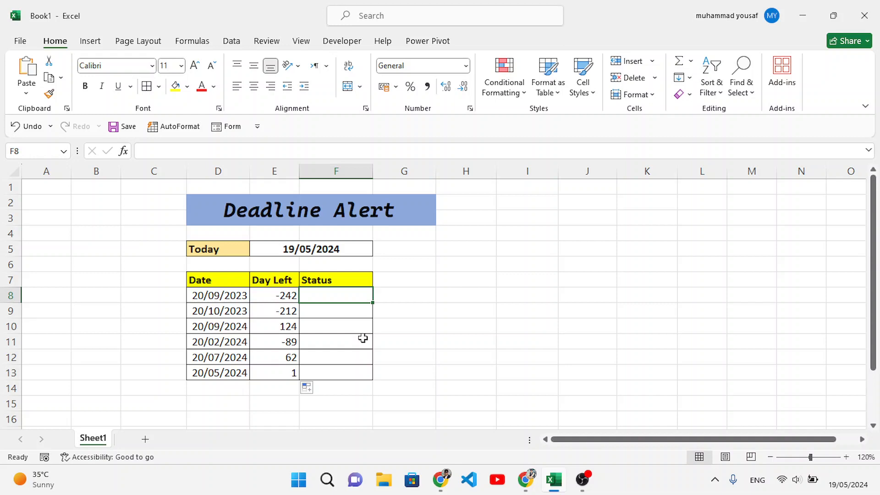
{"action": "mouse_move", "coordinate": [341, 304]}
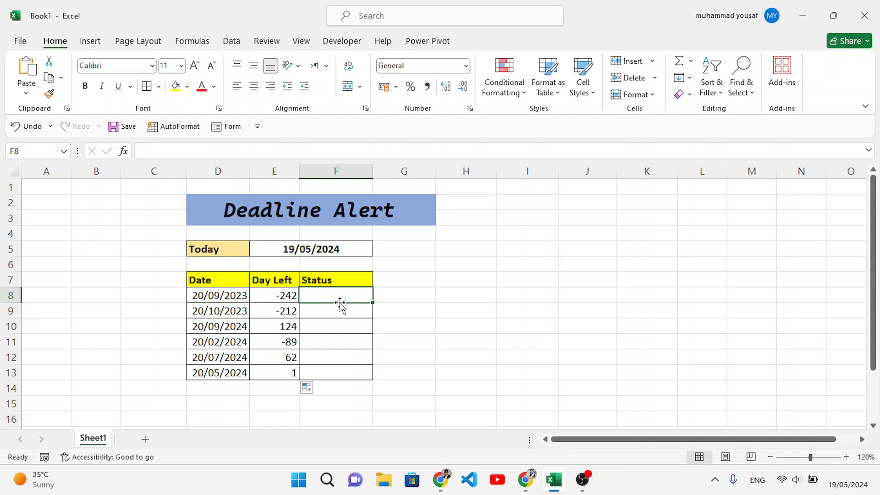
- Begin the nested IF in F8: Expired when E8<0, then Expire Soon when E8<=90
{"action": "type", "text": "="}
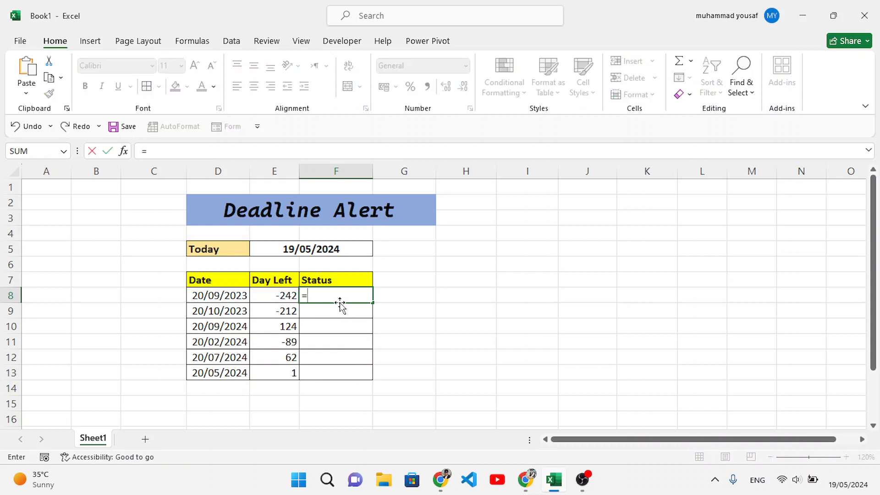
{"action": "type", "text": "IF("}
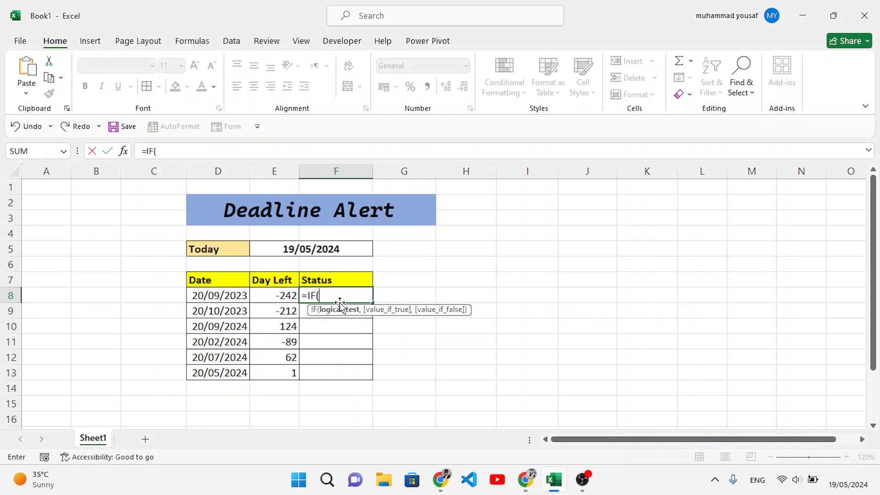
{"action": "left_click", "coordinate": [274, 295]}
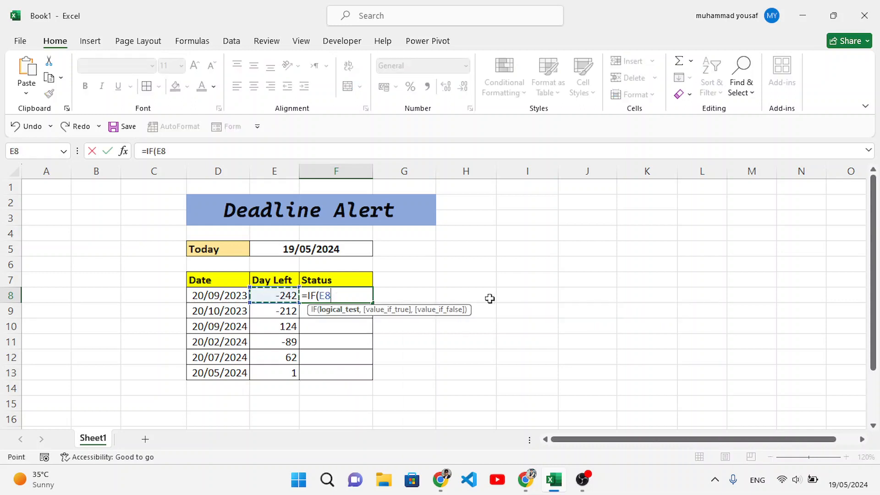
{"action": "type", "text": "<0"}
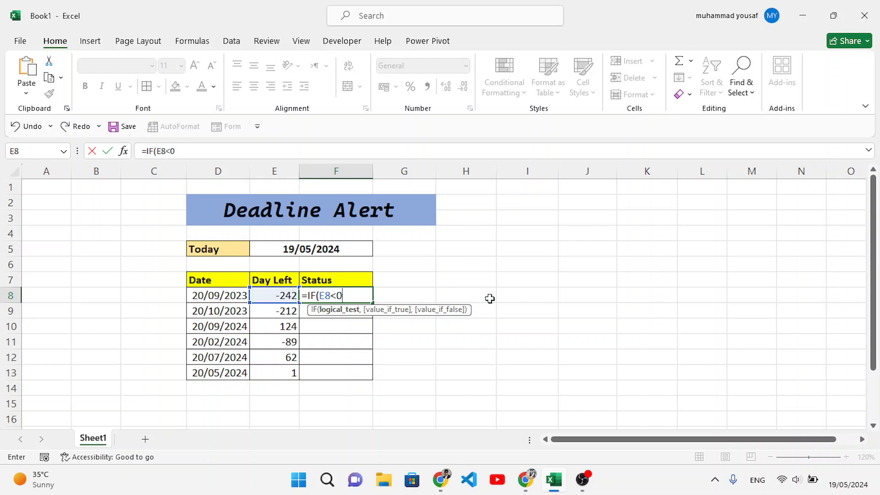
{"action": "type", "text": ", \"E"}
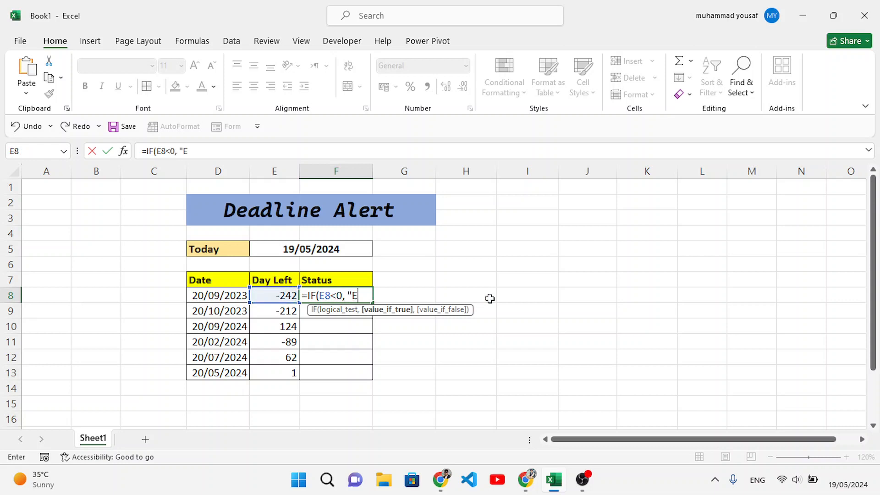
{"action": "type", "text": "xpired\""}
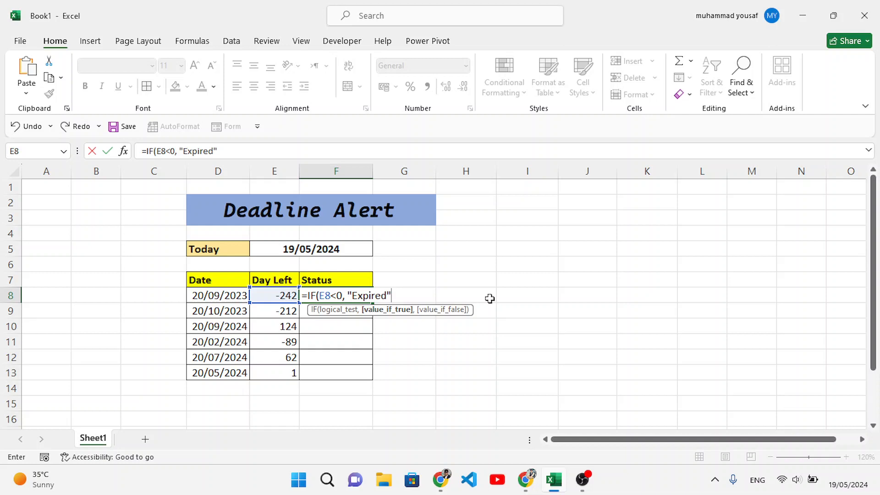
{"action": "type", "text": ",i"}
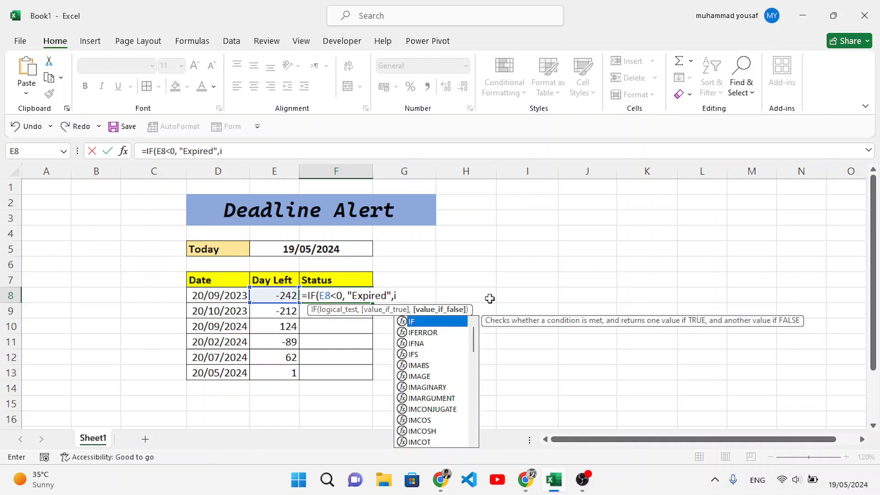
{"action": "type", "text": "if(E8<"}
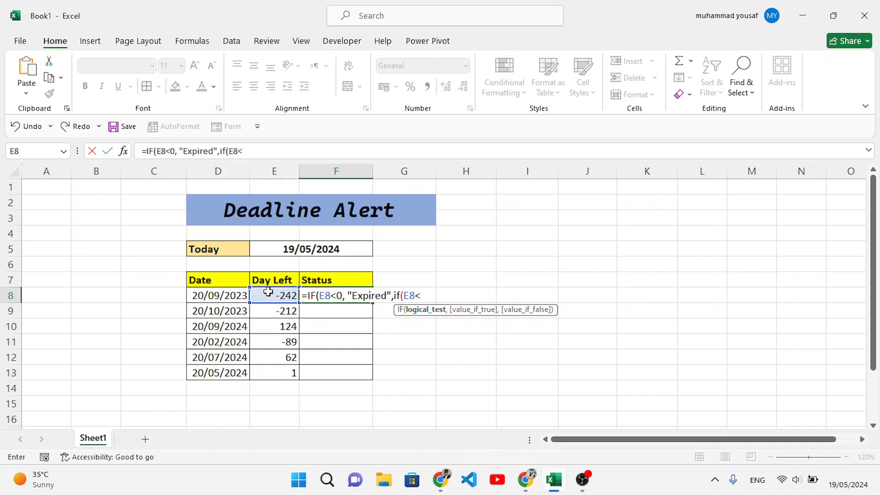
{"action": "type", "text": "="}
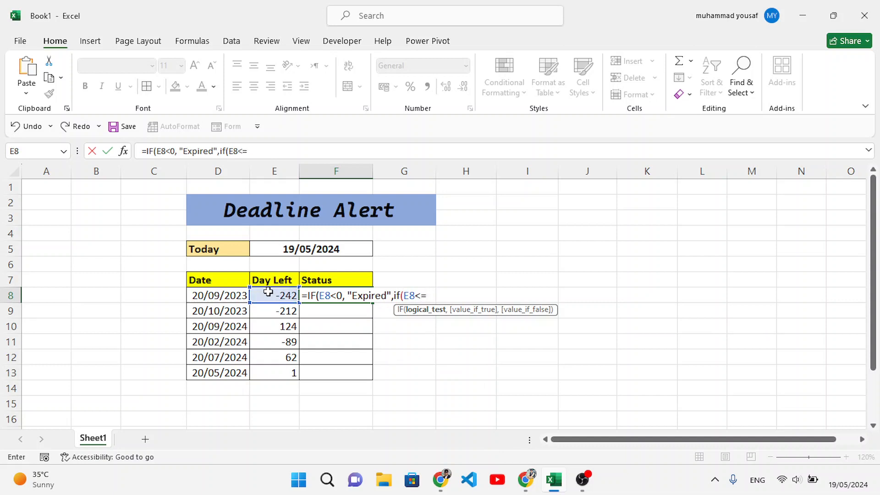
{"action": "type", "text": "90, \""}
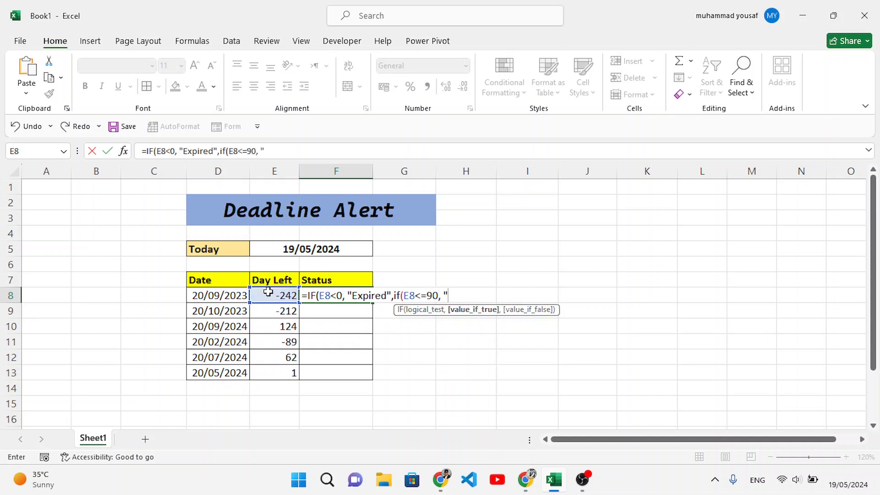
- Complete the formula with "Expire Soon" and On Time when E8>90, then commit so F8 shows Expired
{"action": "type", "text": "Ex"}
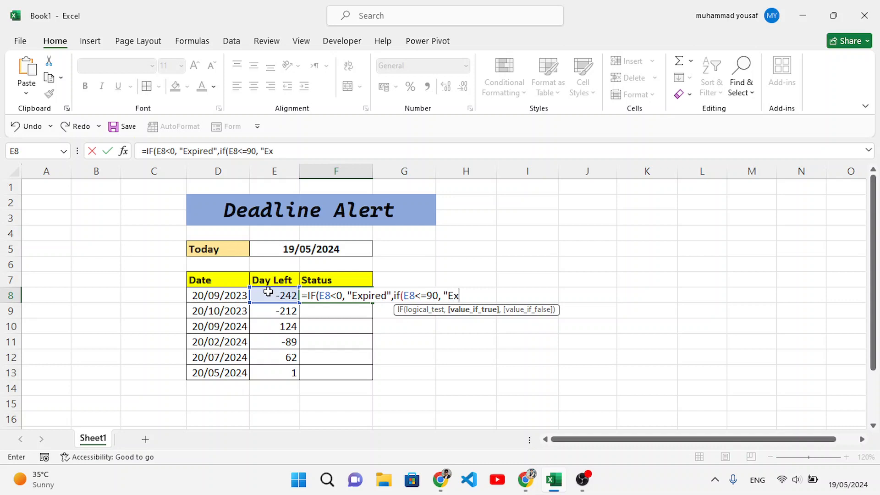
{"action": "type", "text": "pire"}
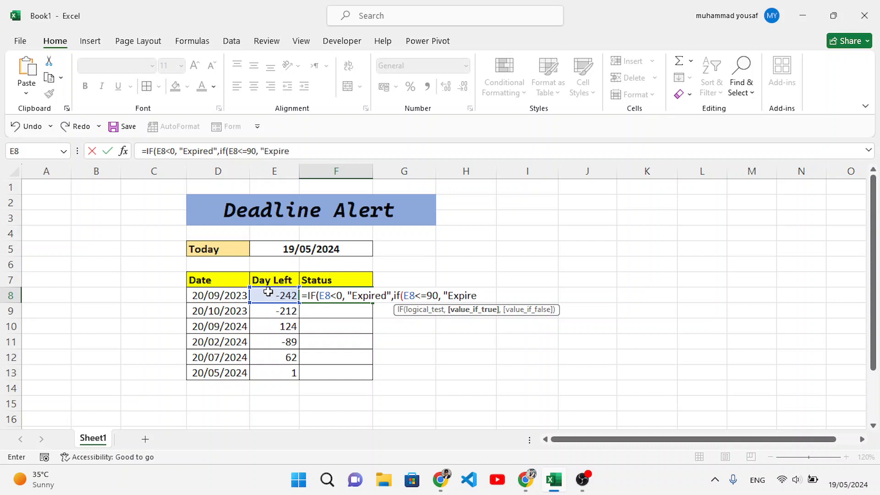
{"action": "type", "text": "Soon"}
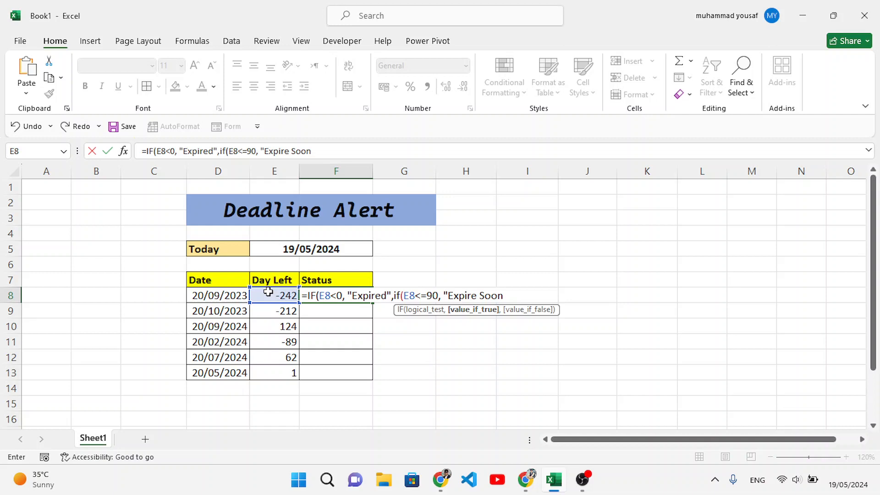
{"action": "type", "text": ","}
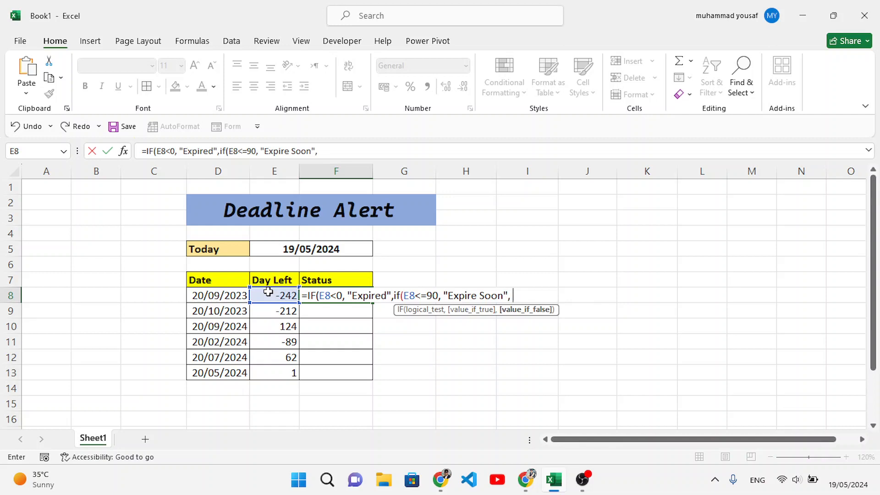
{"action": "type", "text": "If(E8"}
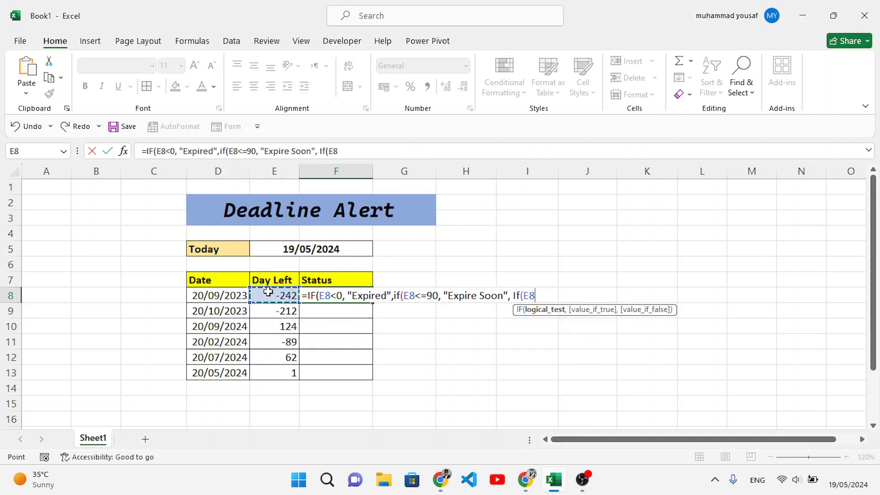
{"action": "type", "text": ">"}
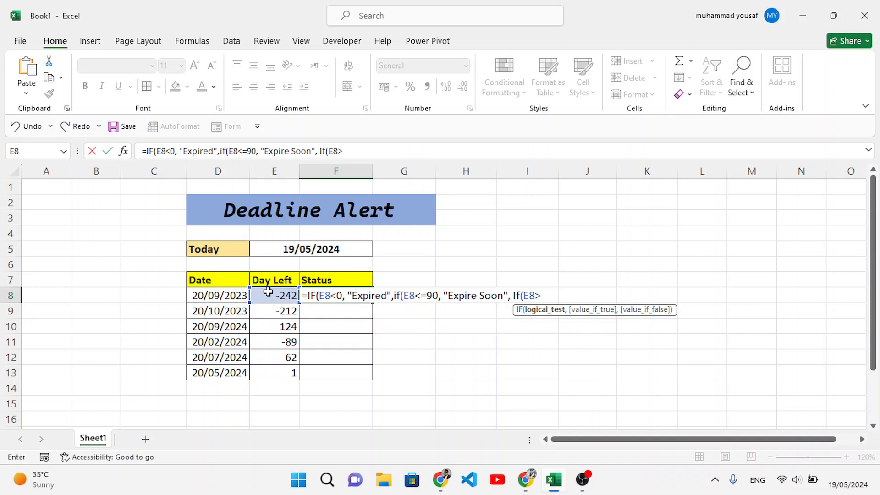
{"action": "type", "text": "90,"}
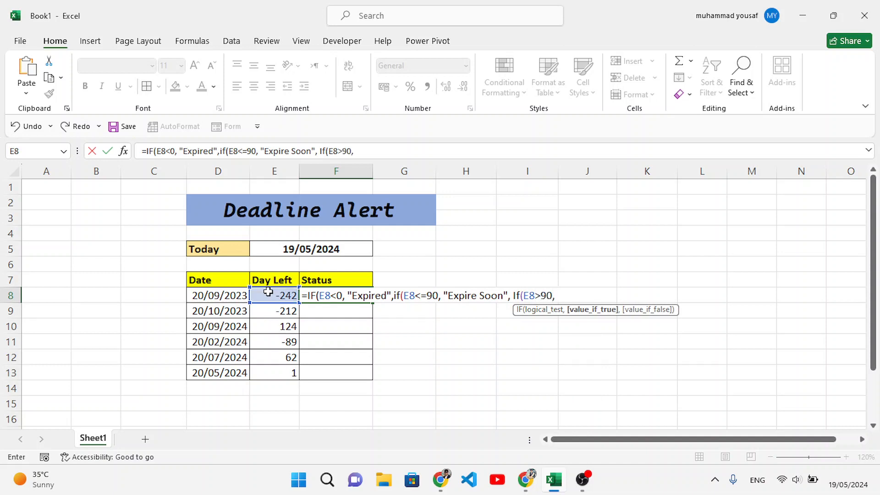
{"action": "type", "text": "\"On"}
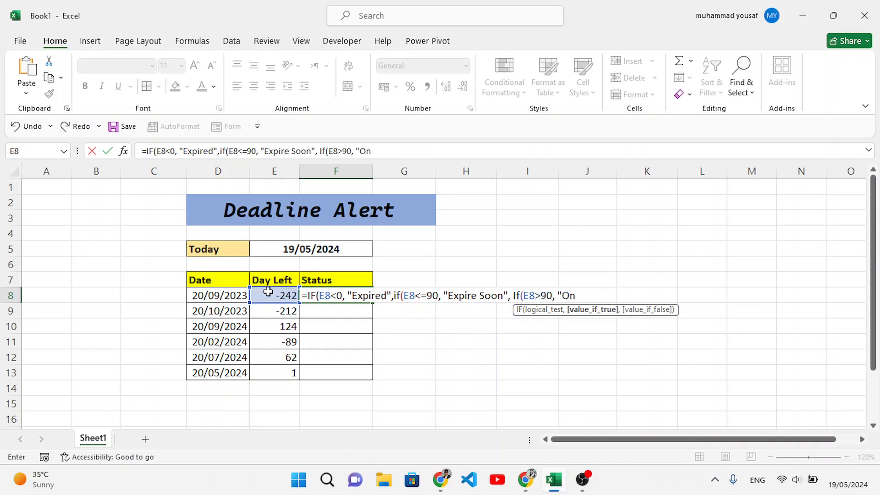
{"action": "type", "text": "Time\")"}
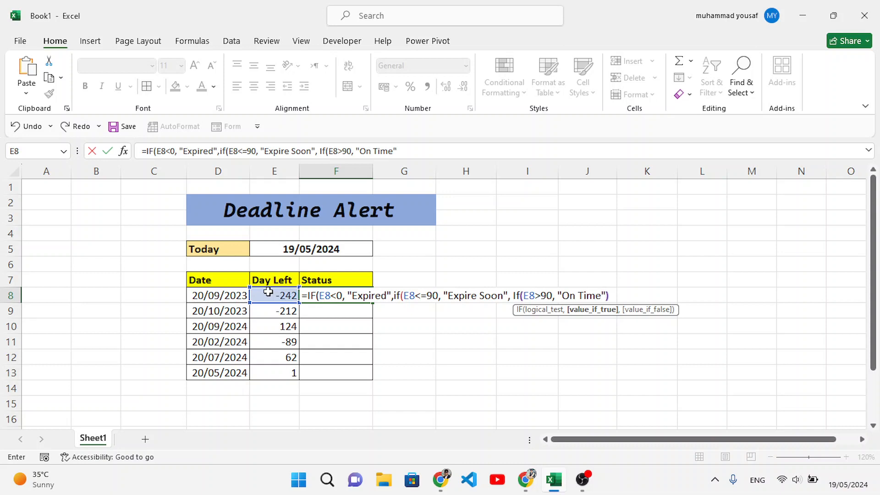
{"action": "key", "text": "Enter"}
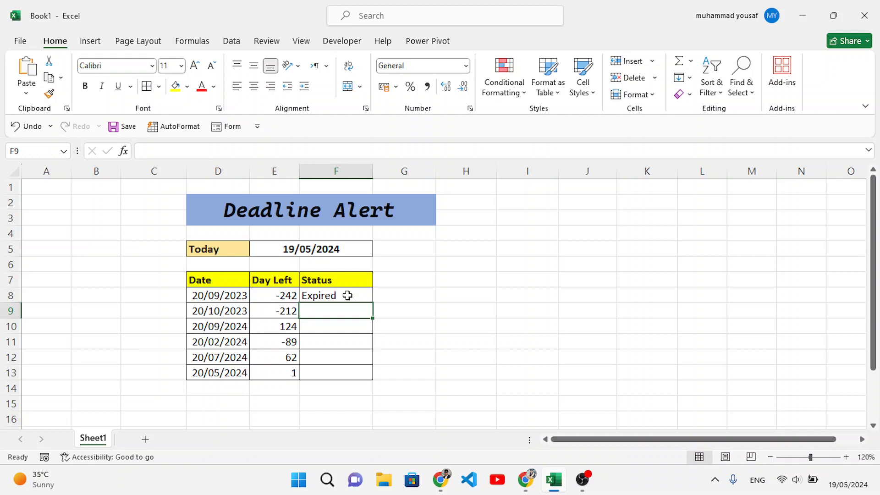
- Copy the Status formula from F8 down to F13 so all six rows show their labels
{"action": "left_click", "coordinate": [325, 295]}
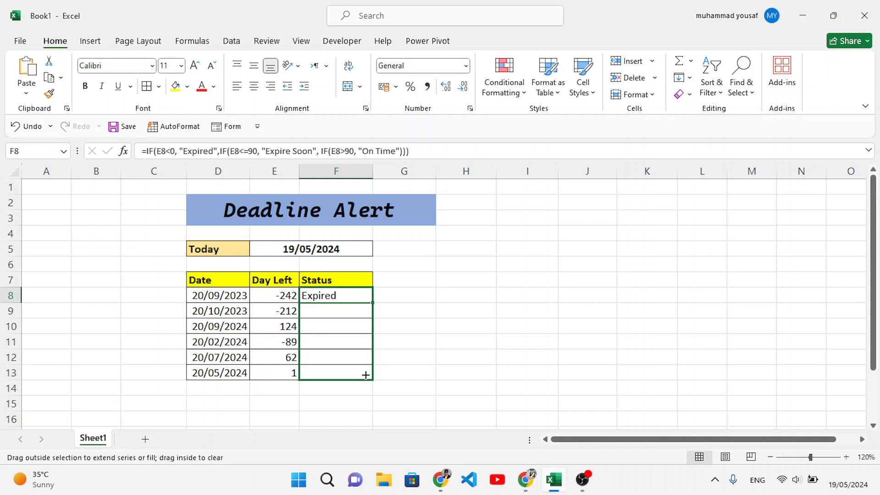
{"action": "left_click_drag", "start_coordinate": [370, 302], "coordinate": [365, 374]}
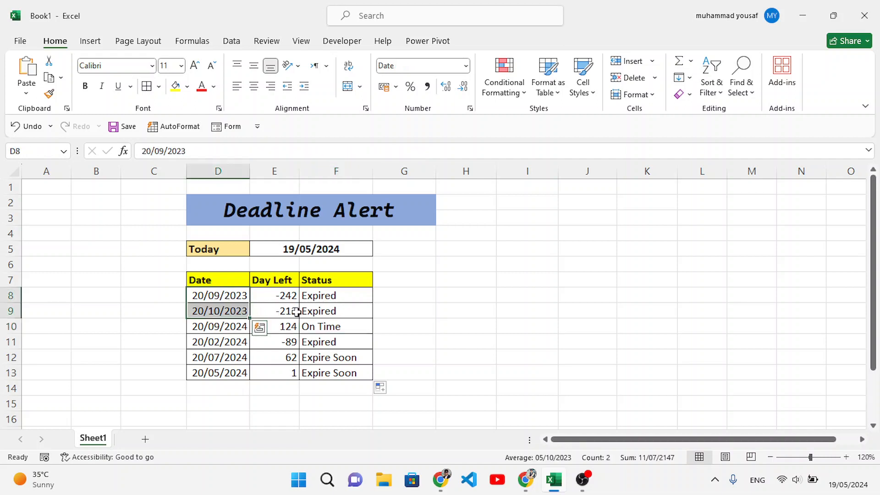
{"action": "left_click", "coordinate": [336, 311]}
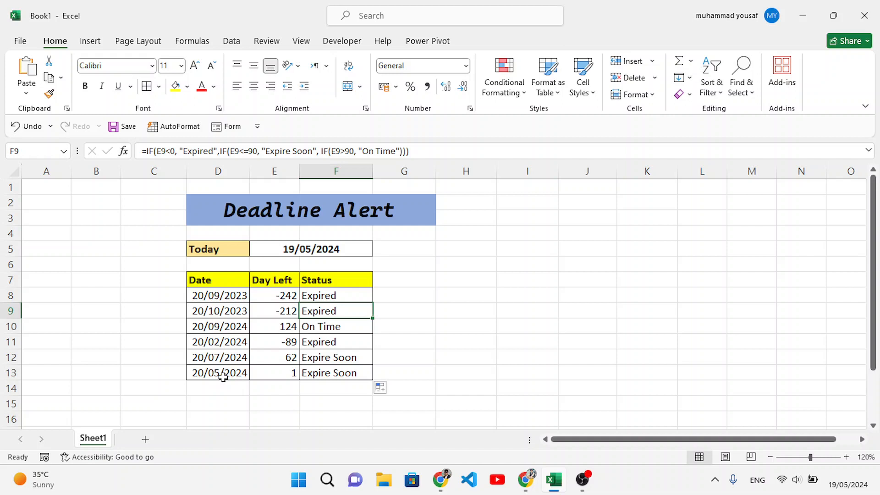
{"action": "left_click", "coordinate": [403, 373]}
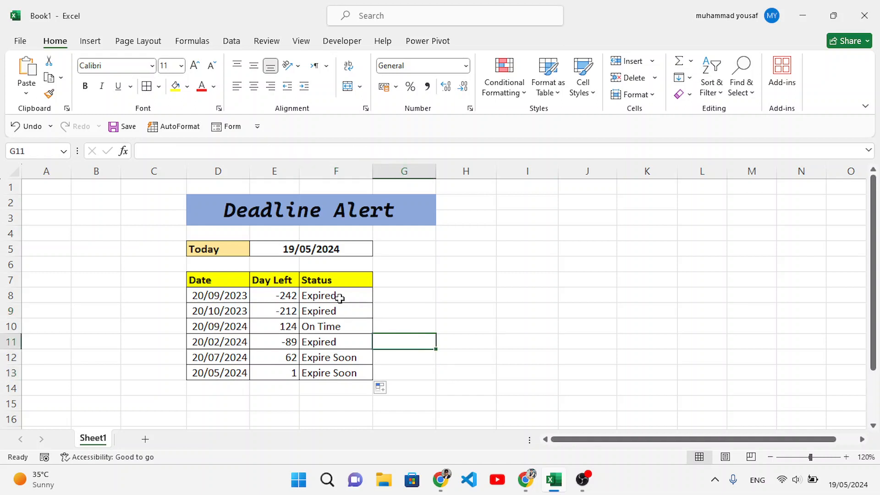
{"action": "left_click", "coordinate": [336, 296]}
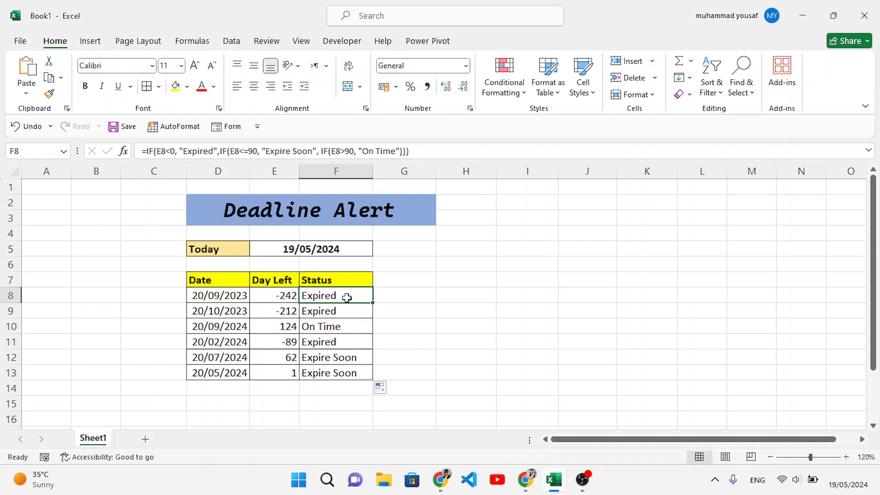
- Create a formula-based conditional formatting rule =$F8="Expired" for the six Status cells
{"action": "left_click_drag", "start_coordinate": [335, 295], "coordinate": [336, 373]}
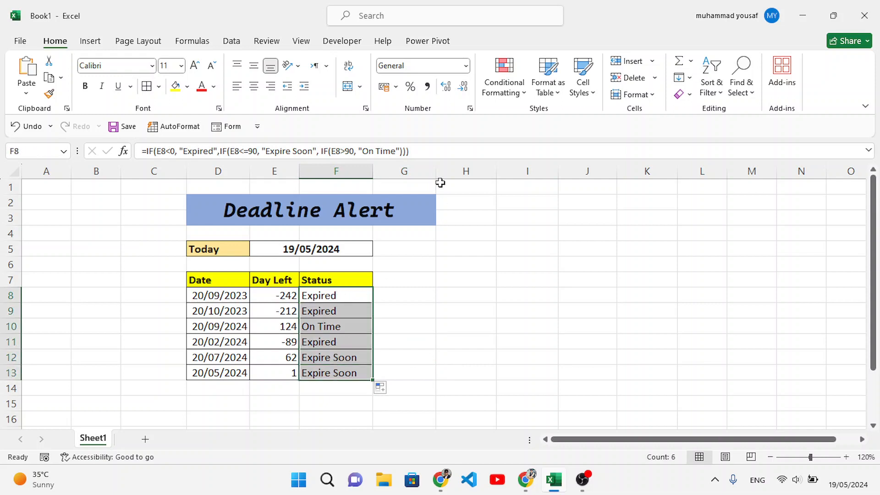
{"action": "left_click", "coordinate": [503, 77]}
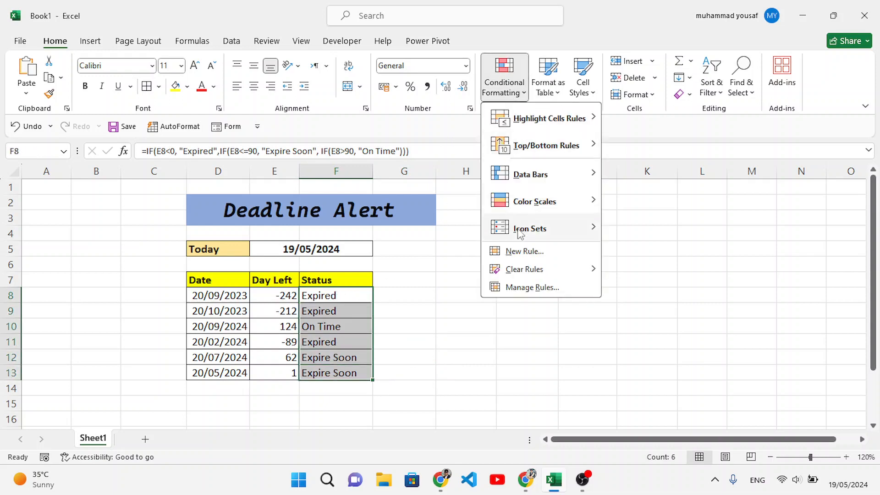
{"action": "left_click", "coordinate": [524, 251]}
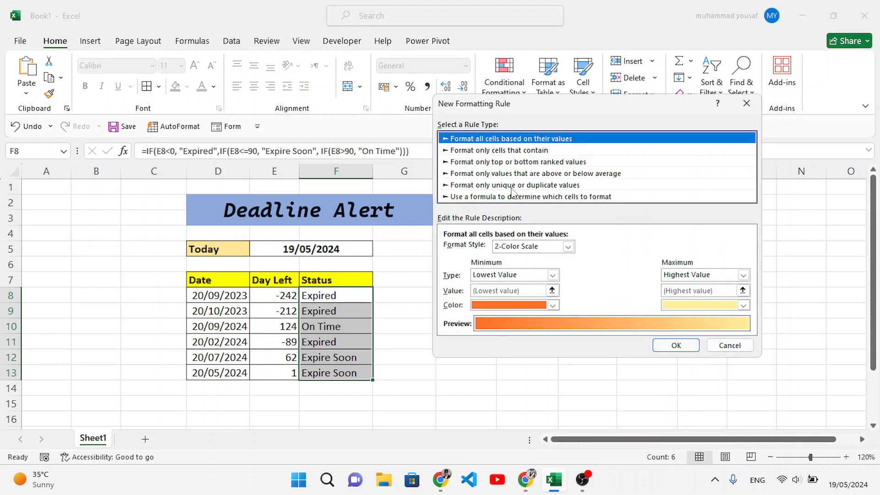
{"action": "left_click", "coordinate": [528, 196]}
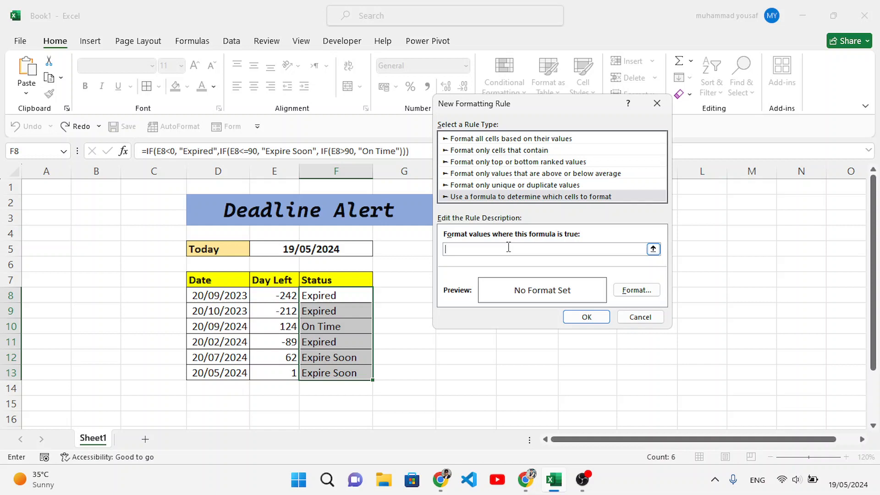
{"action": "type", "text": "="}
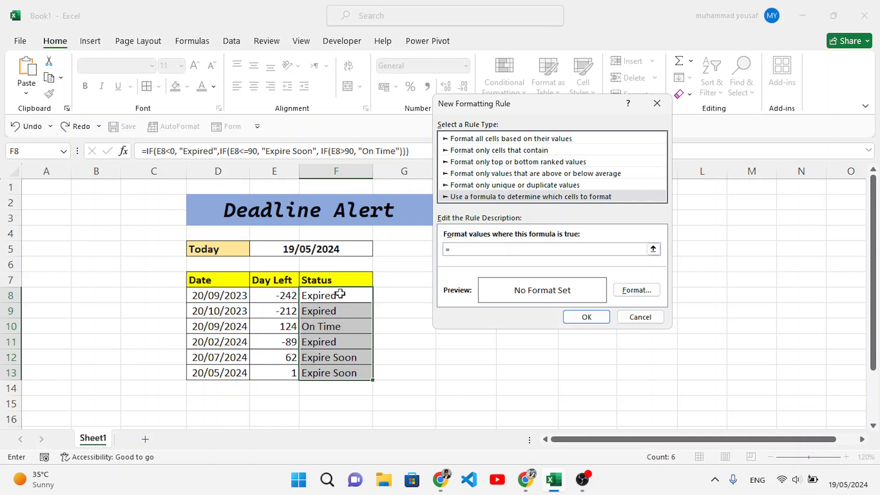
{"action": "left_click", "coordinate": [336, 295]}
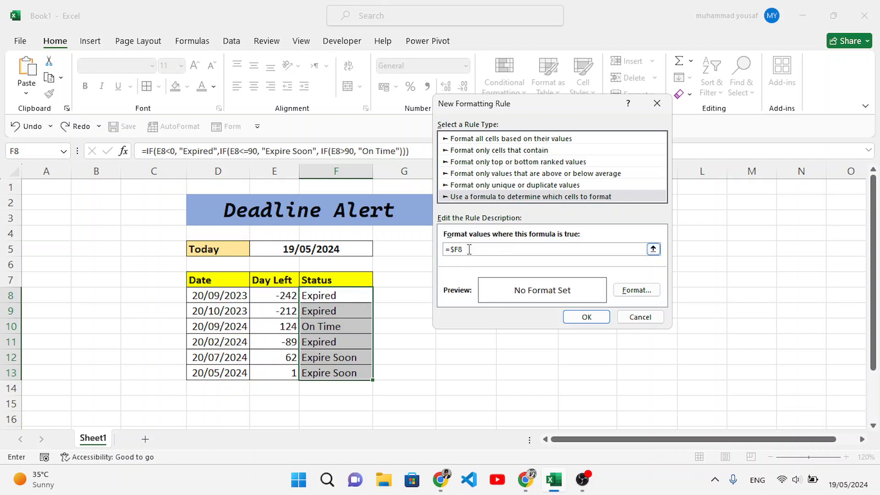
{"action": "type", "text": "="}
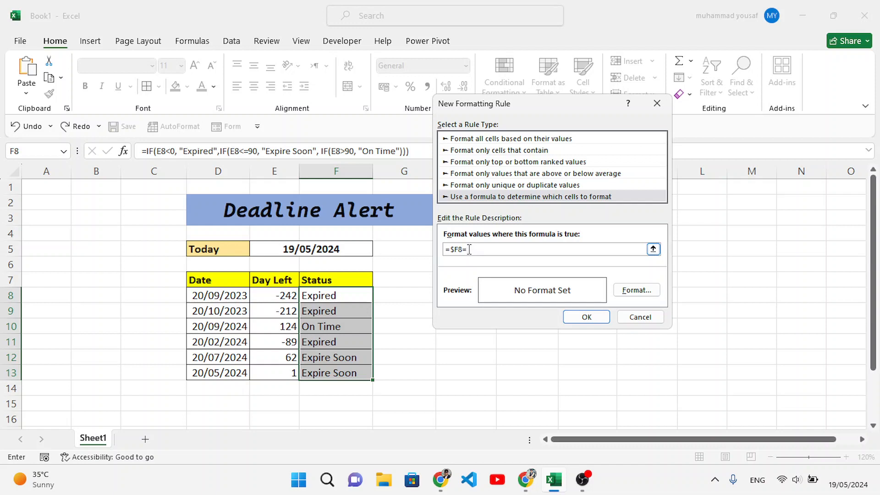
{"action": "type", "text": "\"Expired"}
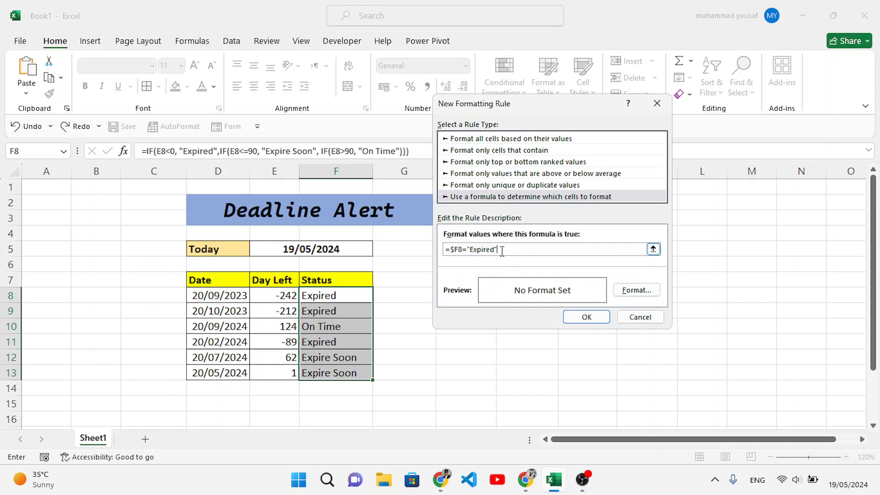
- Give the Expired rule a red fill and apply it
{"action": "left_click", "coordinate": [636, 291]}
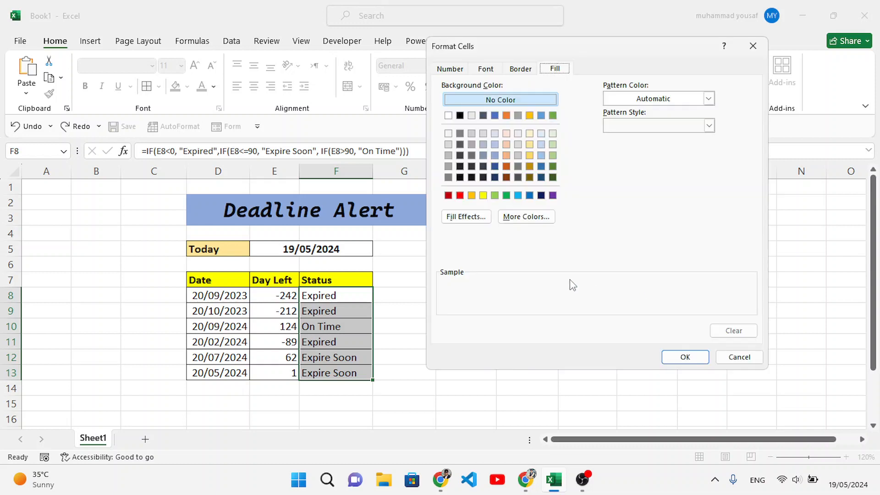
{"action": "left_click", "coordinate": [448, 195]}
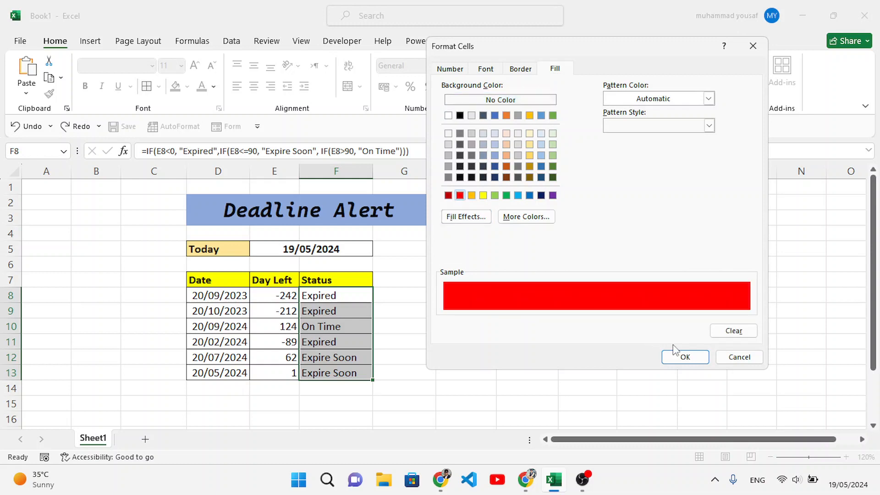
{"action": "left_click", "coordinate": [684, 356]}
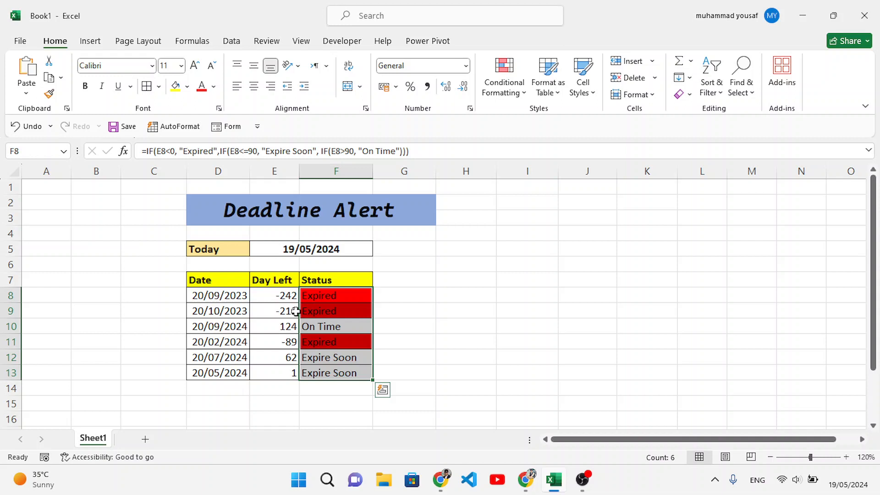
- Through Manage Rules, add a formula rule =$F8="Expire Soon" with an orange fill
{"action": "left_click", "coordinate": [503, 77]}
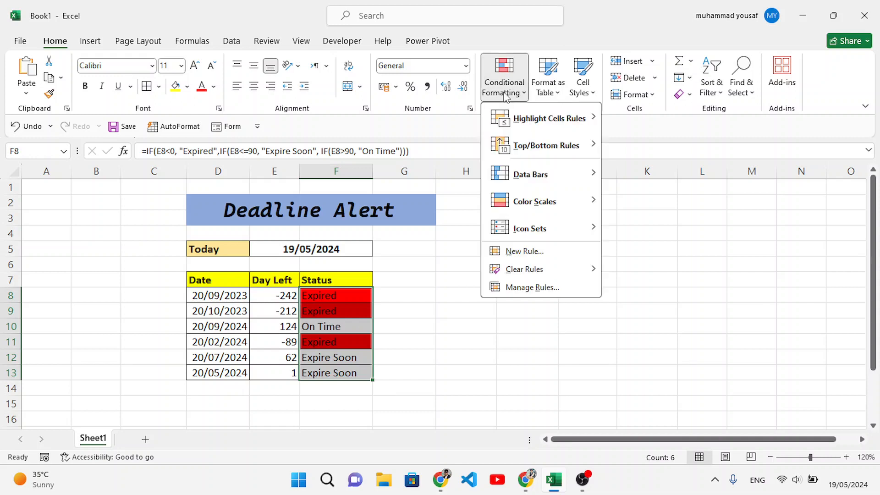
{"action": "left_click", "coordinate": [531, 286]}
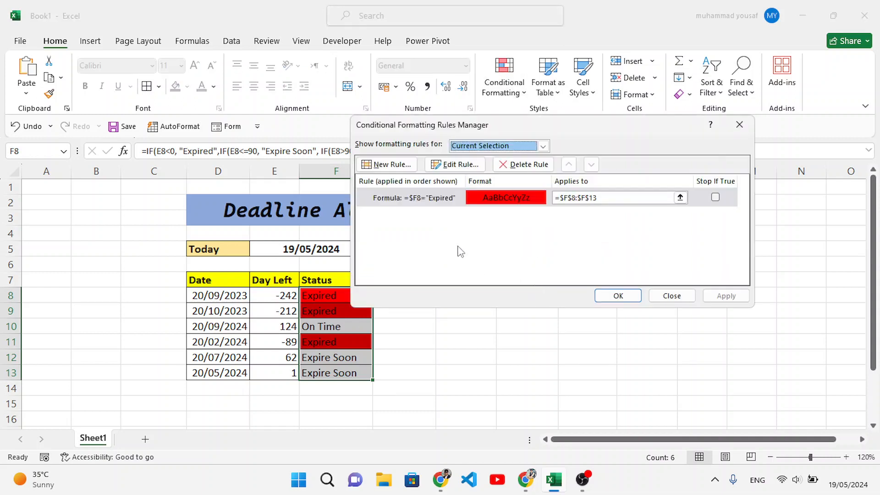
{"action": "left_click", "coordinate": [388, 164]}
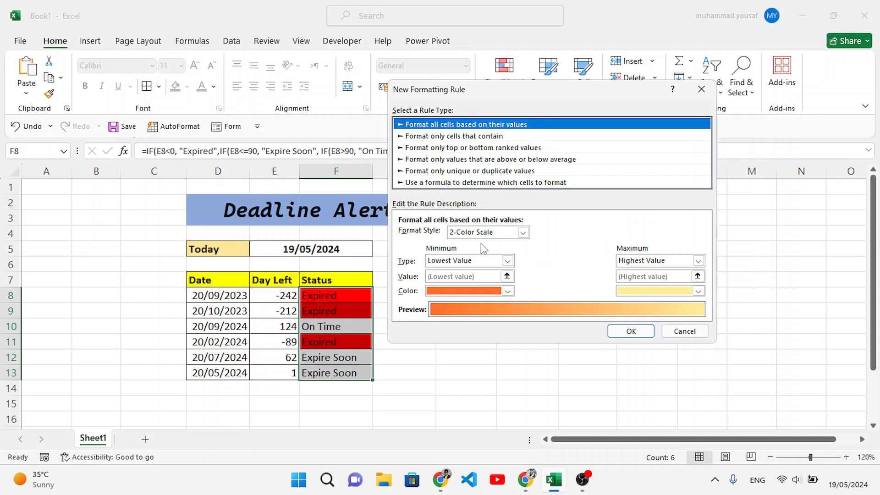
{"action": "left_click", "coordinate": [484, 182]}
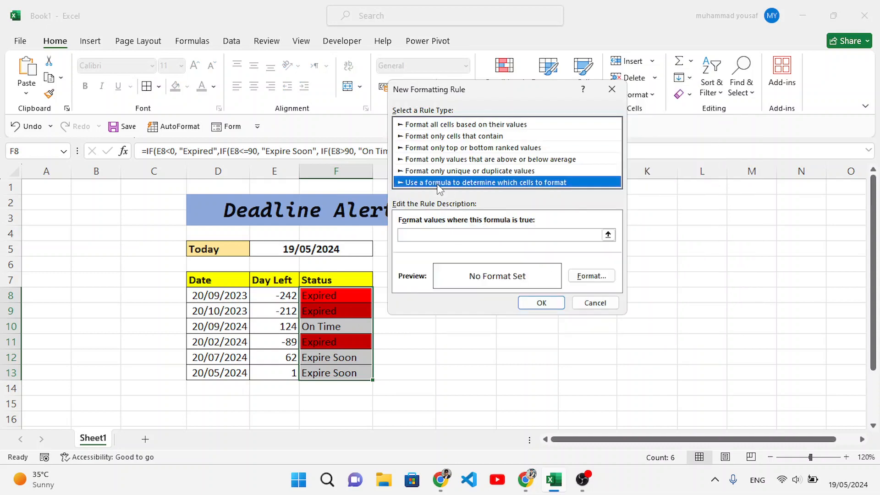
{"action": "left_click", "coordinate": [502, 235]}
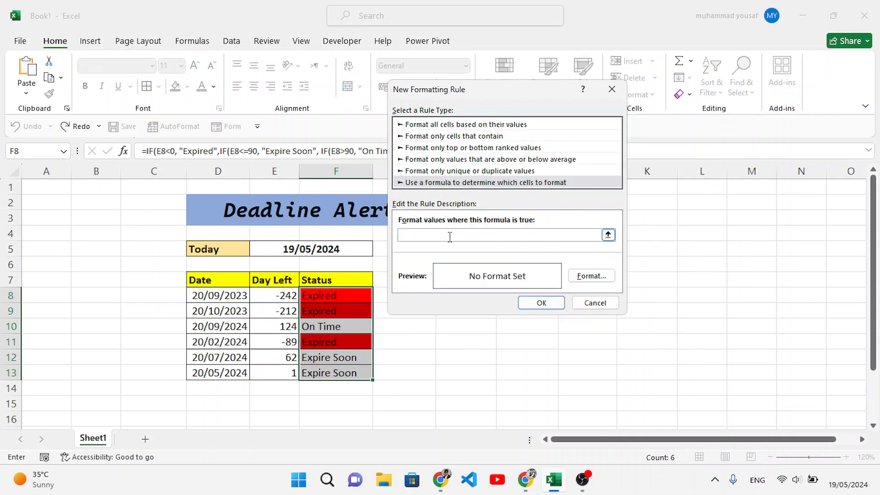
{"action": "type", "text": "=$F8=\"Expired\""}
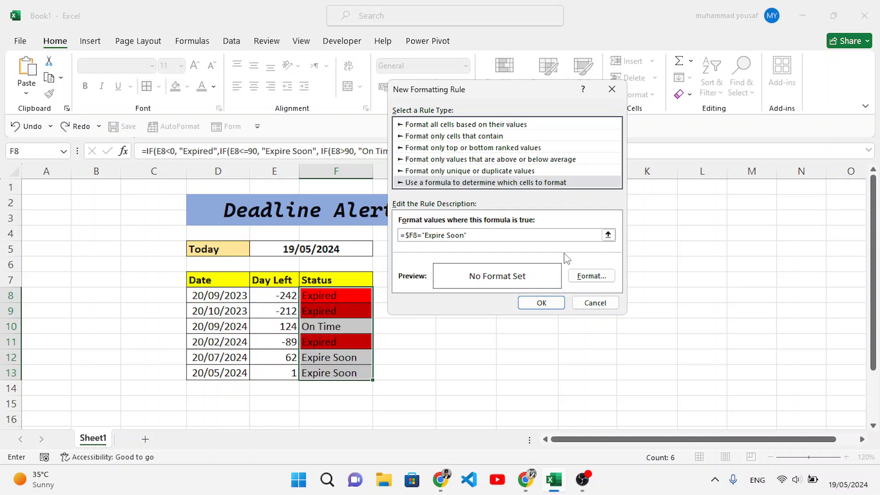
{"action": "left_click", "coordinate": [591, 276]}
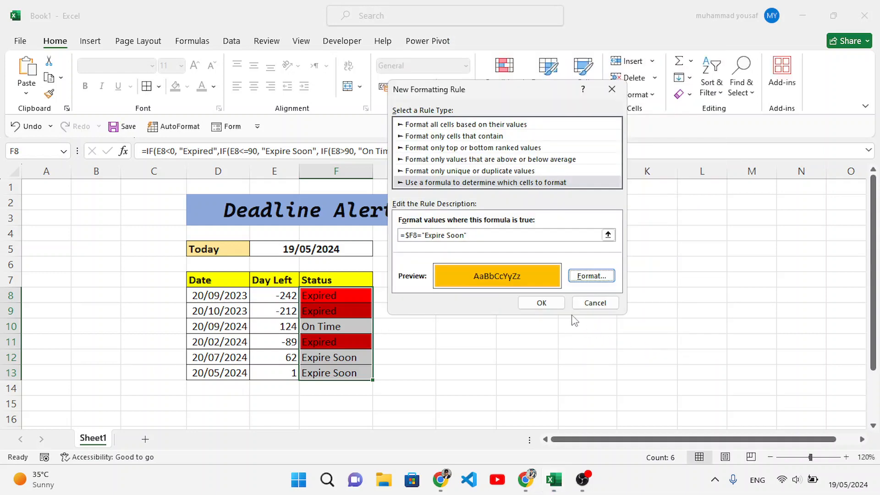
{"action": "left_click", "coordinate": [540, 303]}
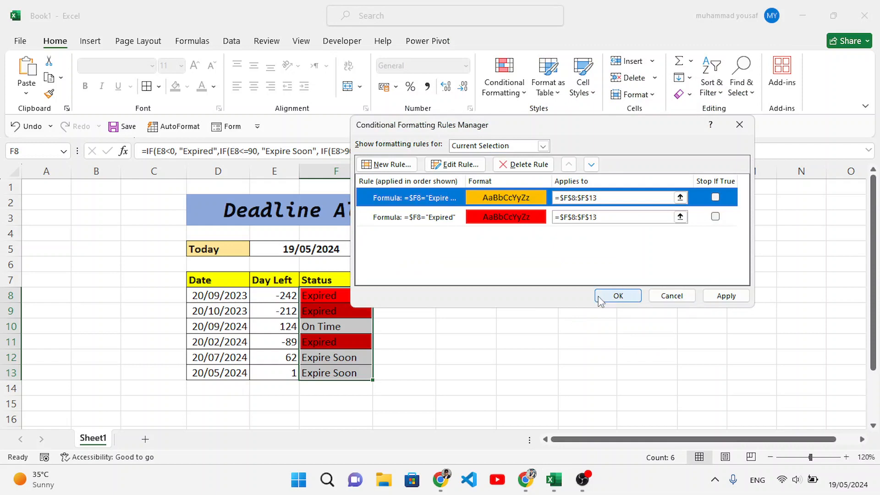
- Add a third formula rule and rewrite it to =$F8="On Time"
{"action": "left_click", "coordinate": [386, 164]}
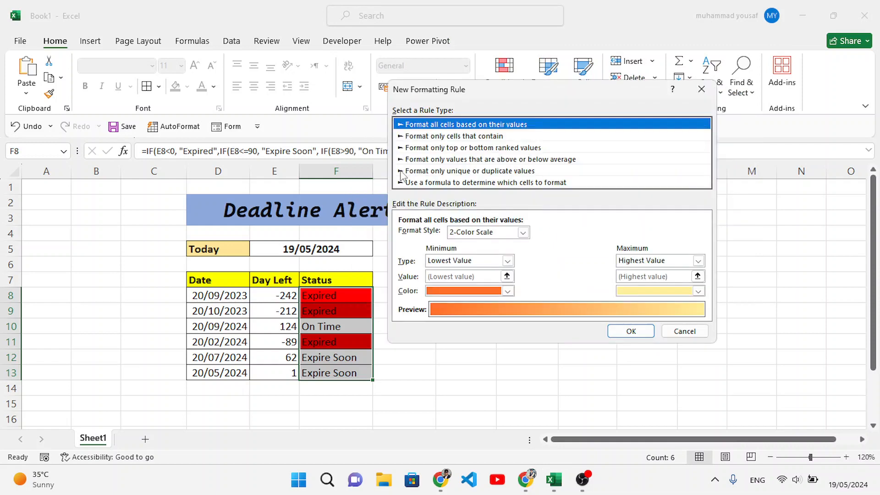
{"action": "left_click", "coordinate": [485, 181]}
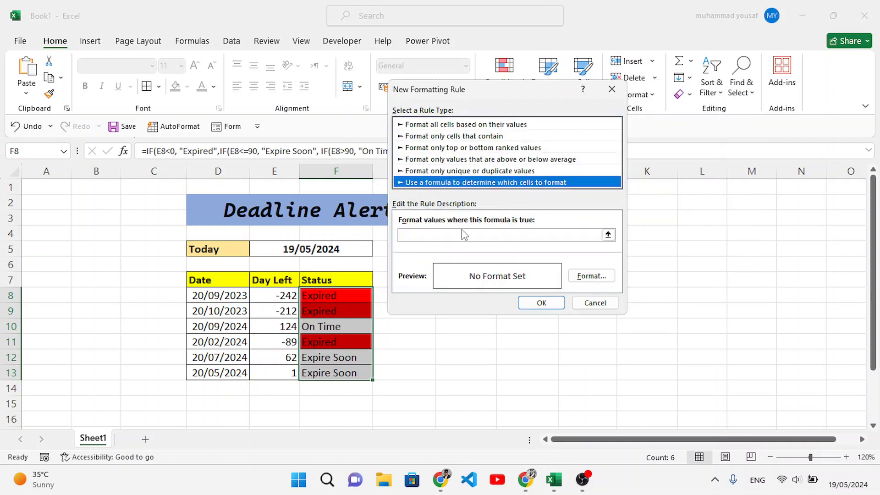
{"action": "type", "text": "=$F8=\"Expired\""}
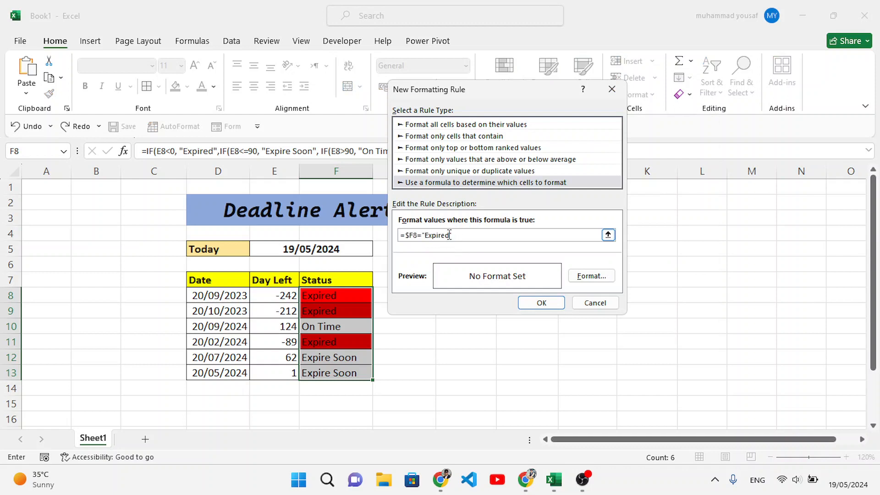
{"action": "key", "text": "BackSpace"}
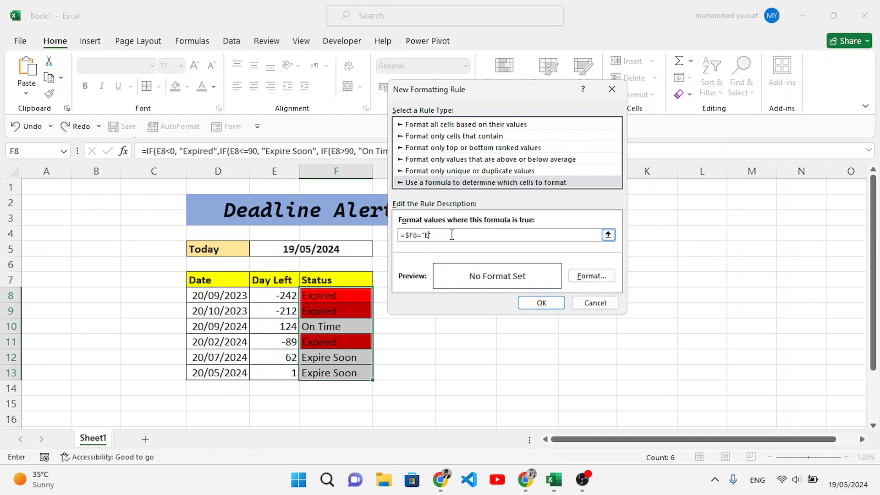
{"action": "type", "text": "z"}
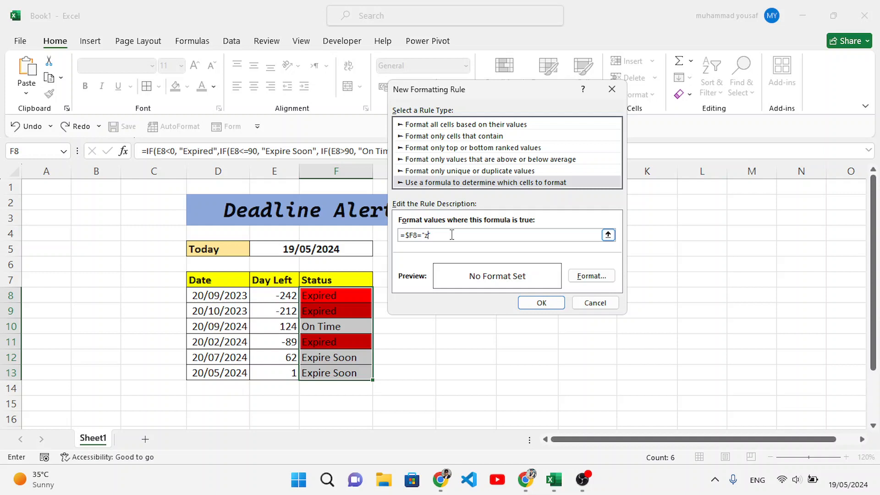
{"action": "type", "text": "On Time\""}
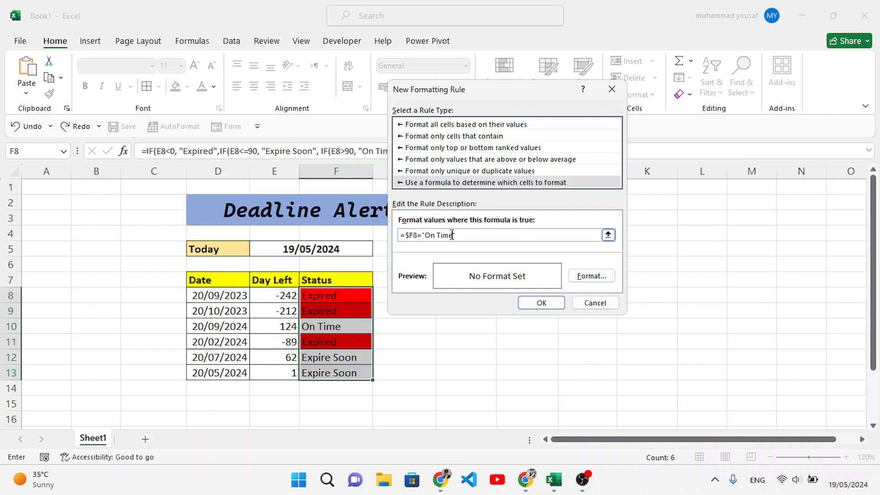
- Give the On Time rule a green fill and confirm it
{"action": "left_click", "coordinate": [591, 276]}
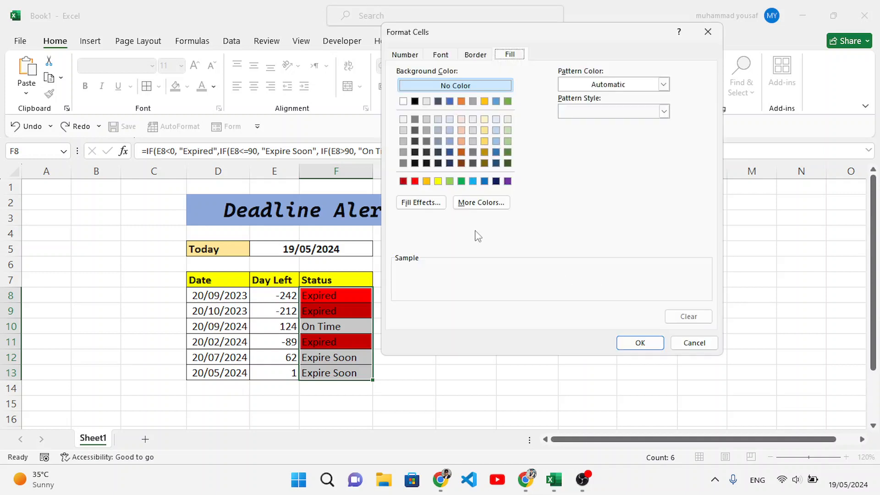
{"action": "left_click", "coordinate": [461, 180]}
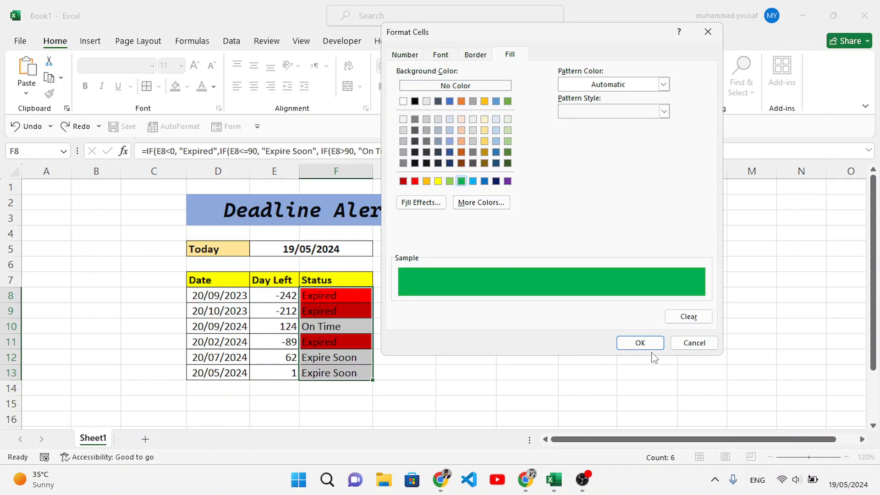
{"action": "left_click", "coordinate": [639, 343]}
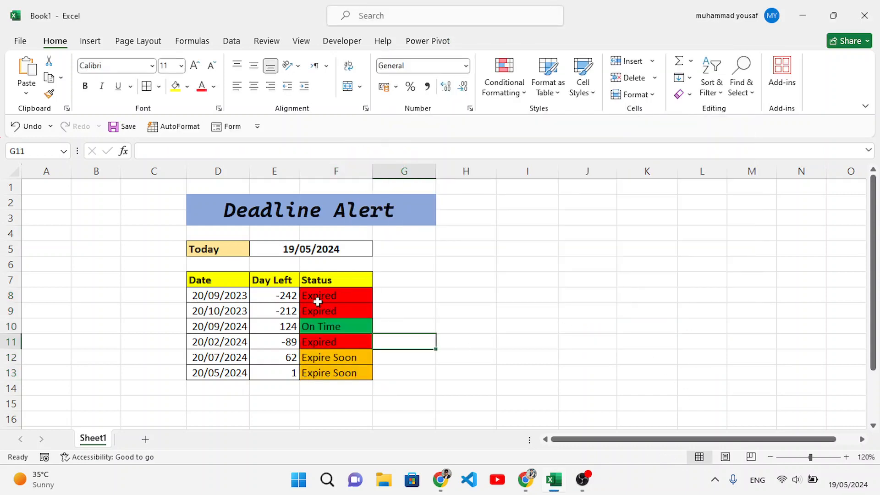
{"action": "mouse_move", "coordinate": [532, 337]}
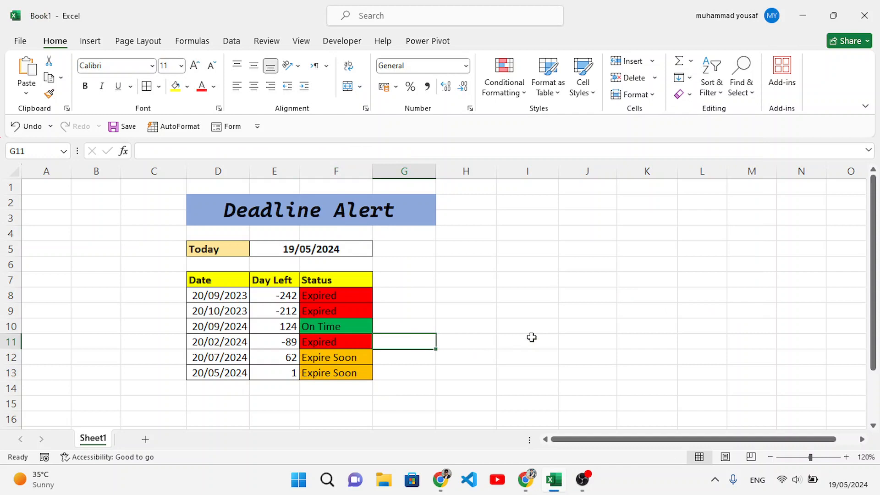
{"action": "mouse_move", "coordinate": [587, 378]}
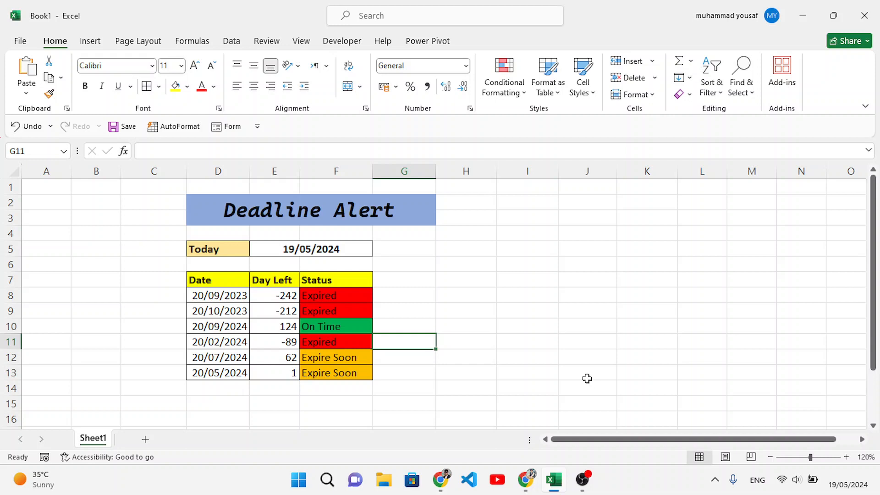